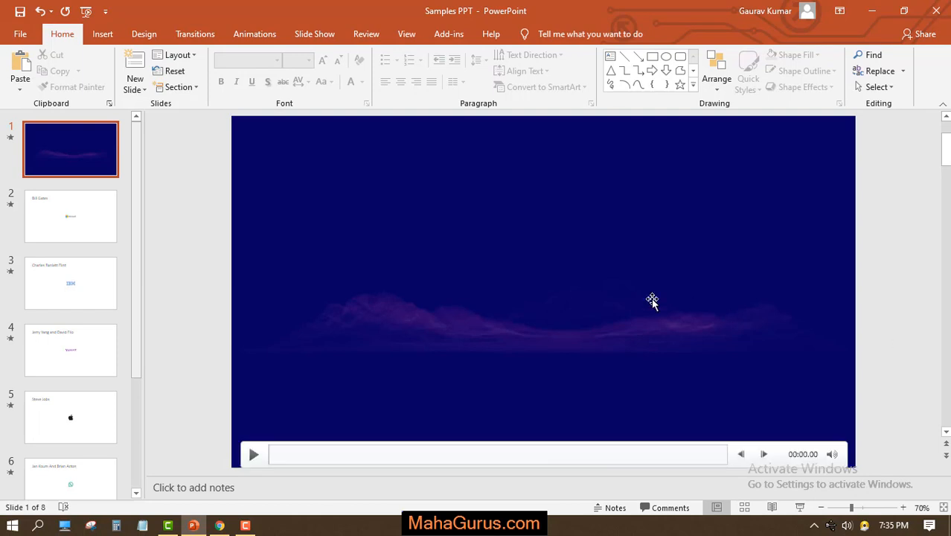
Step: Resize the slide video to 3.44" by 6.11" and move it top-right above the Google logo
left_click(651, 300)
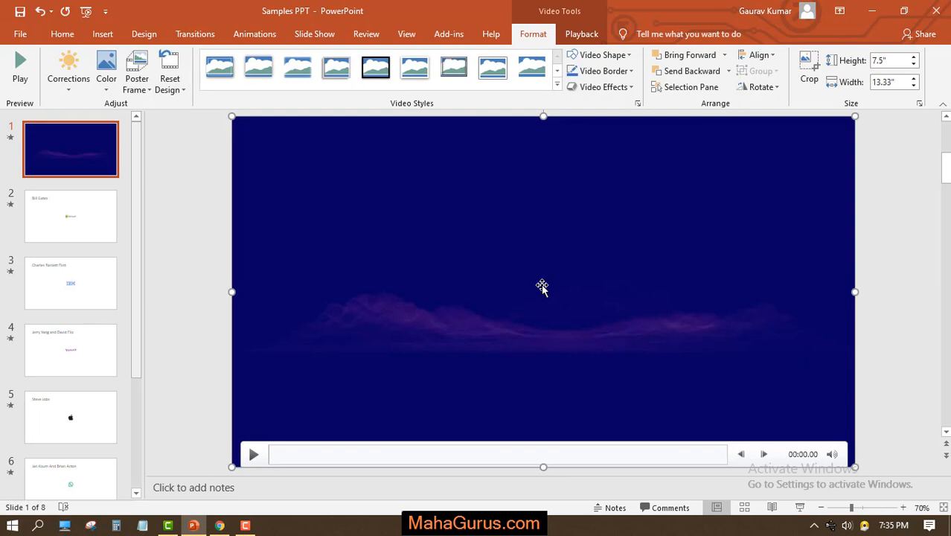
mouse_move(211, 156)
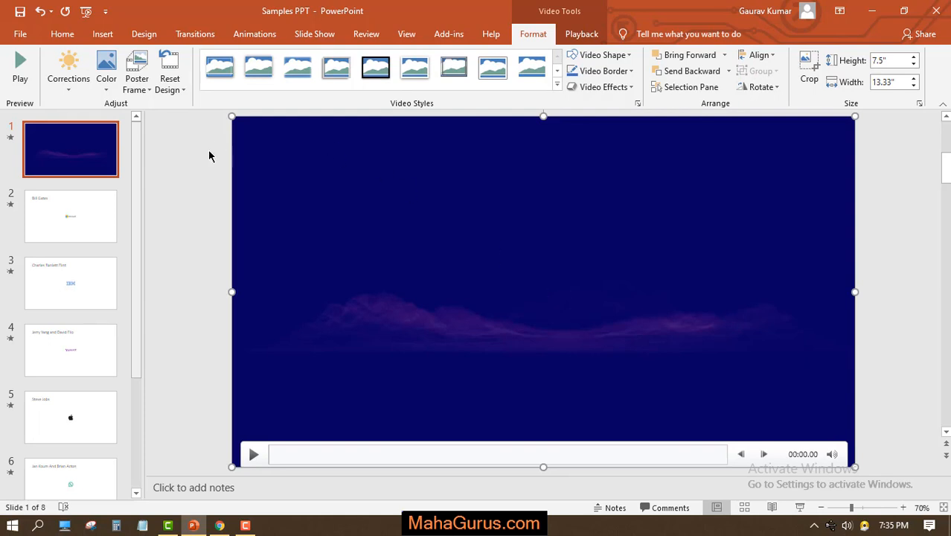
mouse_move(232, 116)
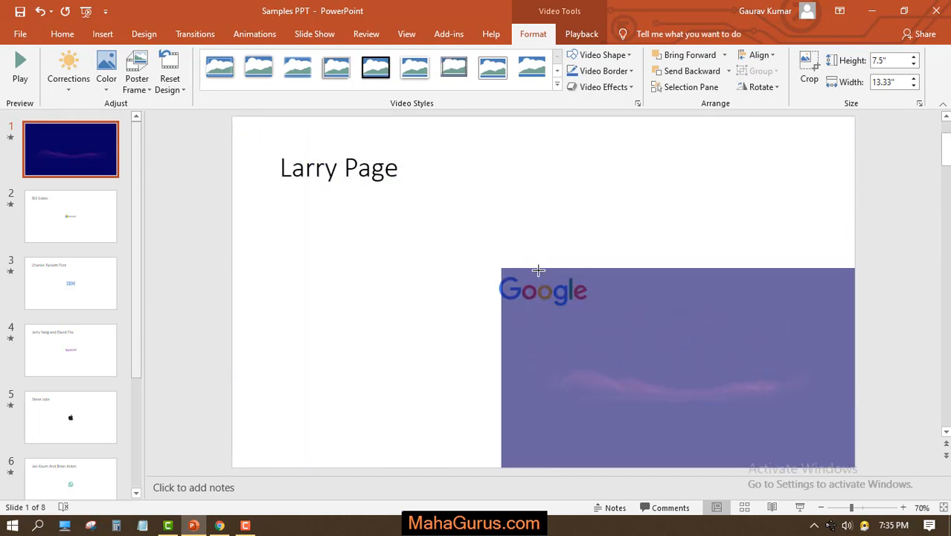
left_click_drag(539, 271, 596, 307)
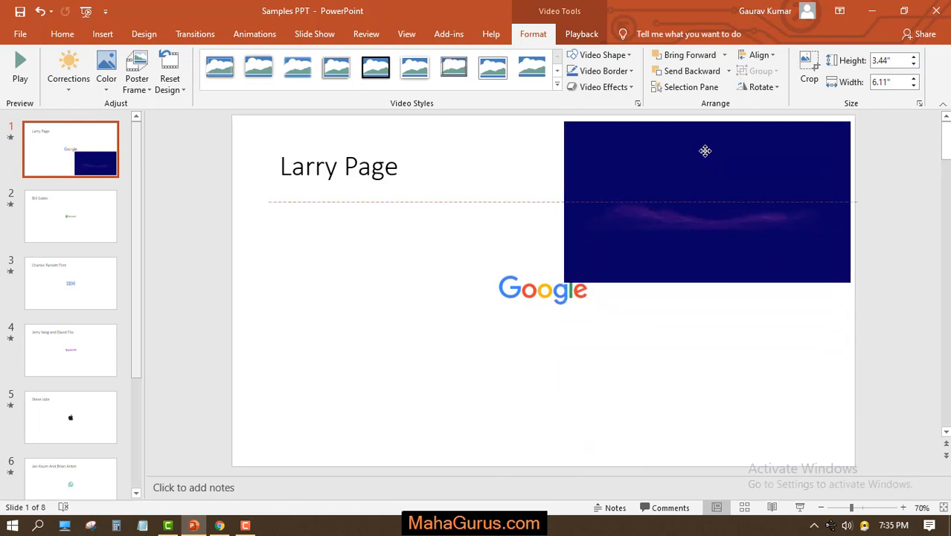
left_click(705, 201)
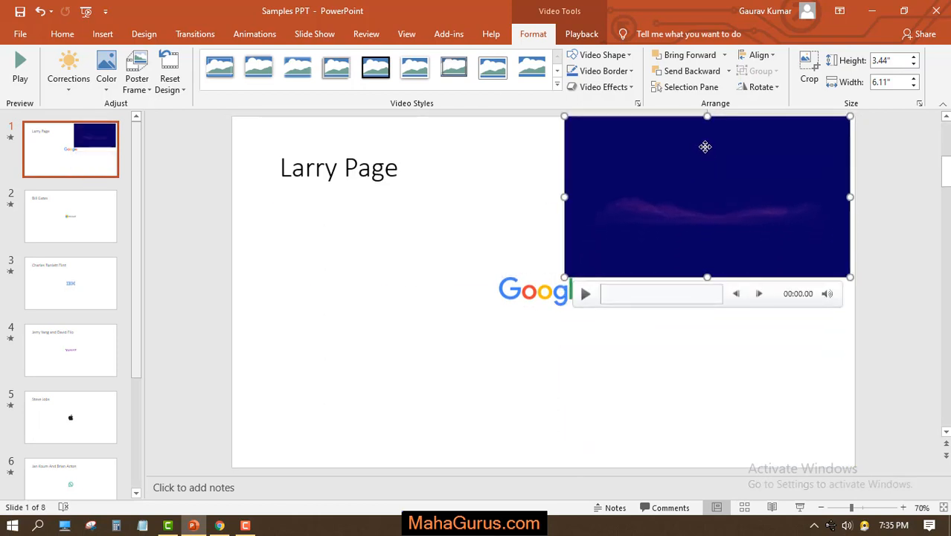
left_click(530, 241)
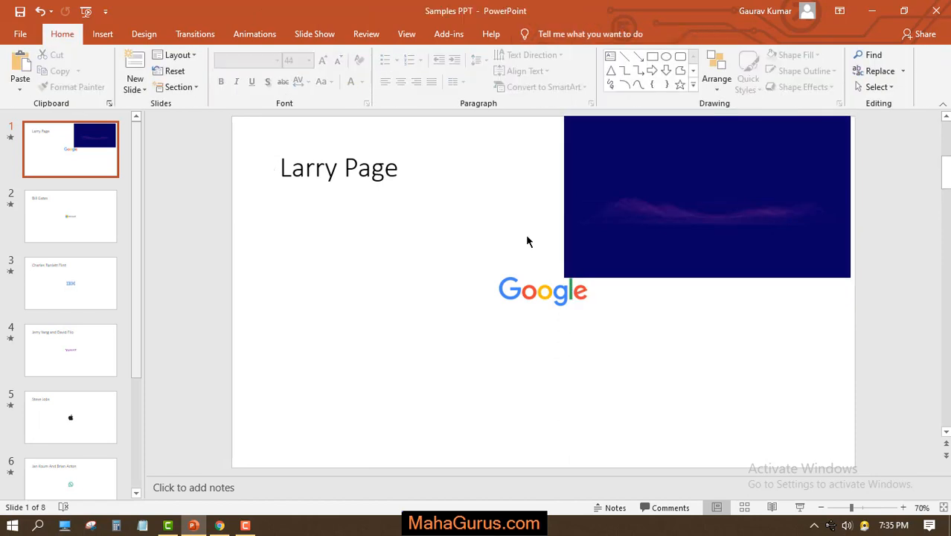
left_click(707, 196)
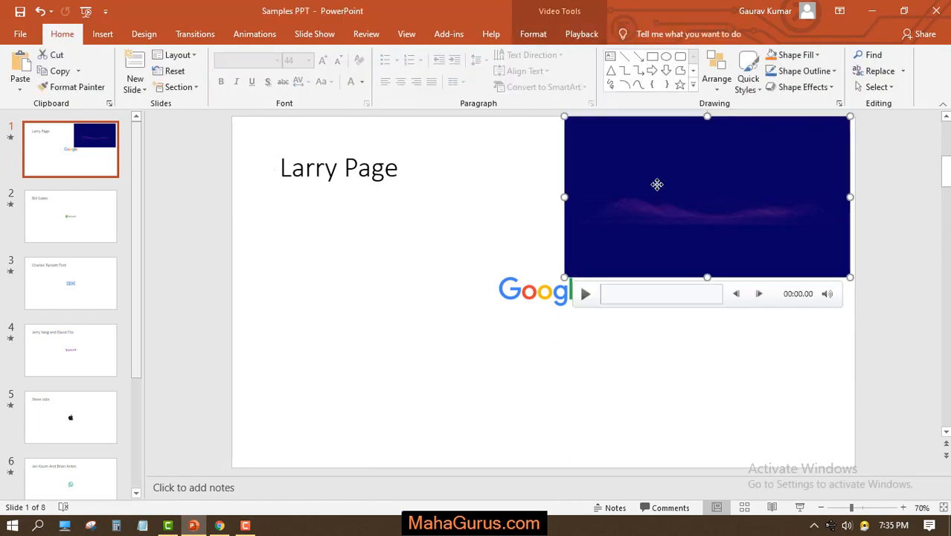
mouse_move(533, 33)
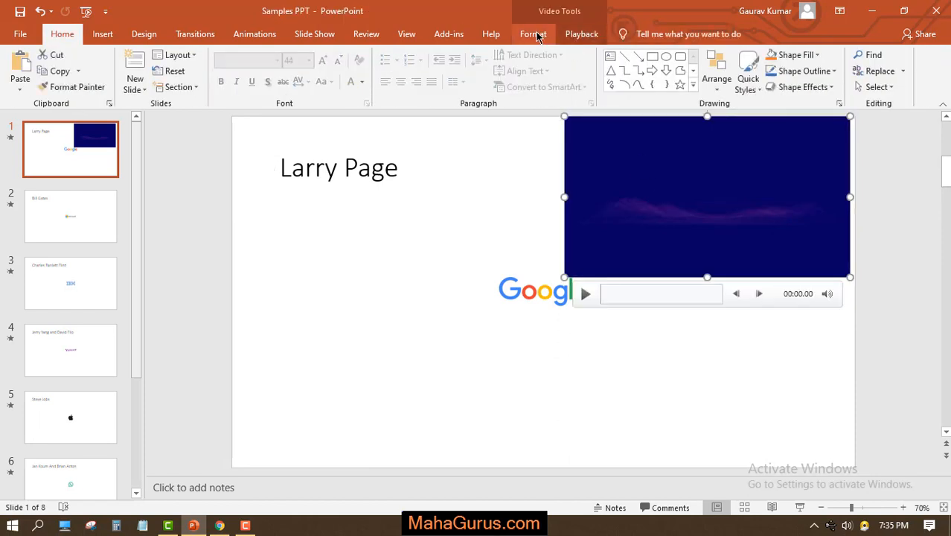
left_click(582, 33)
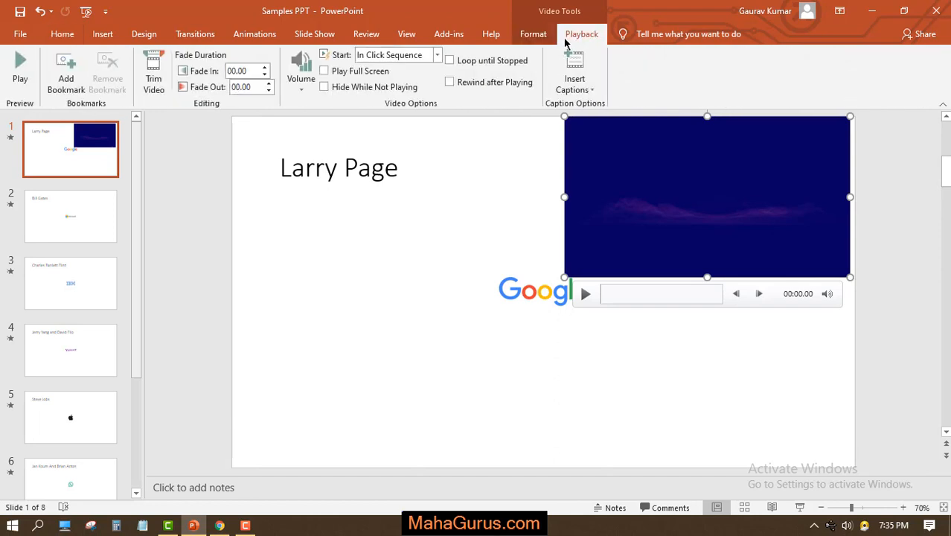
left_click(532, 33)
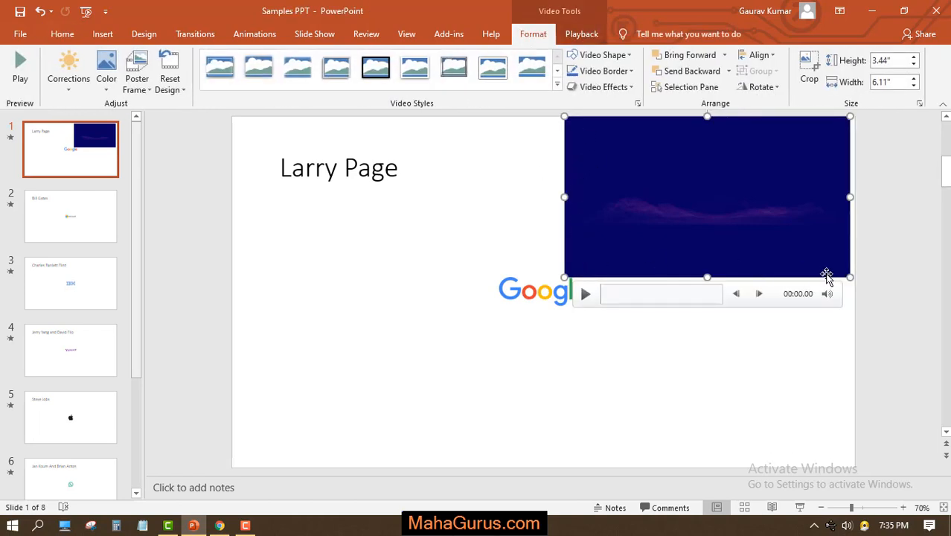
mouse_move(619, 113)
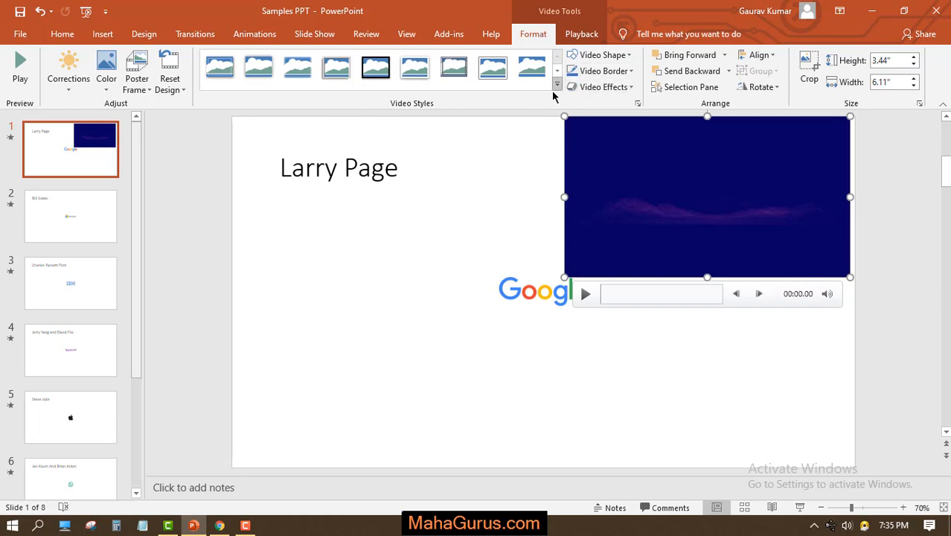
Step: Expand the Video Styles gallery to browse framed styles for the video
left_click(558, 83)
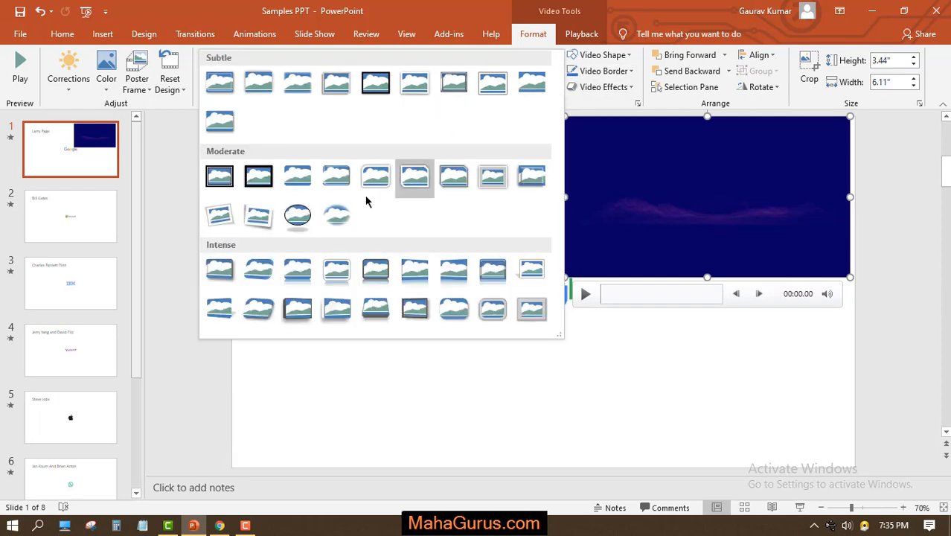
mouse_move(453, 176)
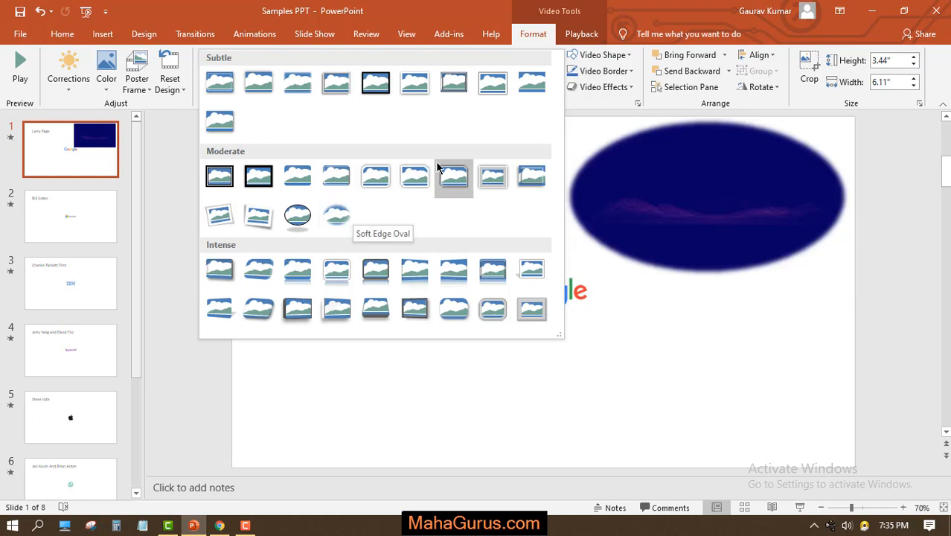
mouse_move(491, 176)
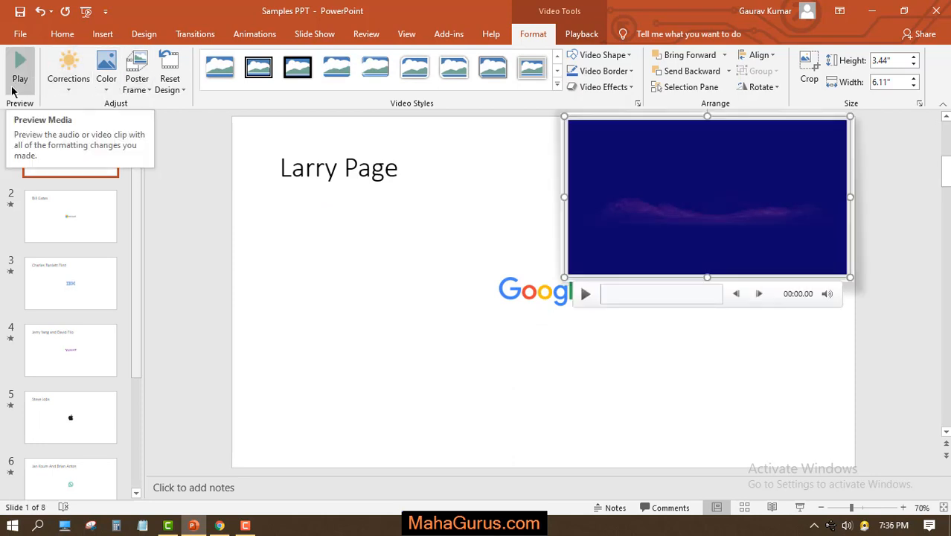
left_click(68, 67)
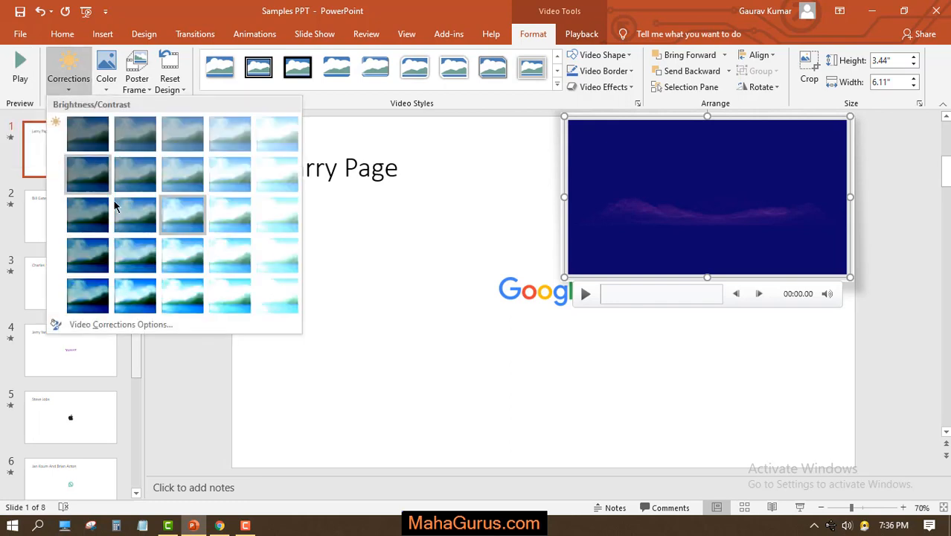
mouse_move(122, 214)
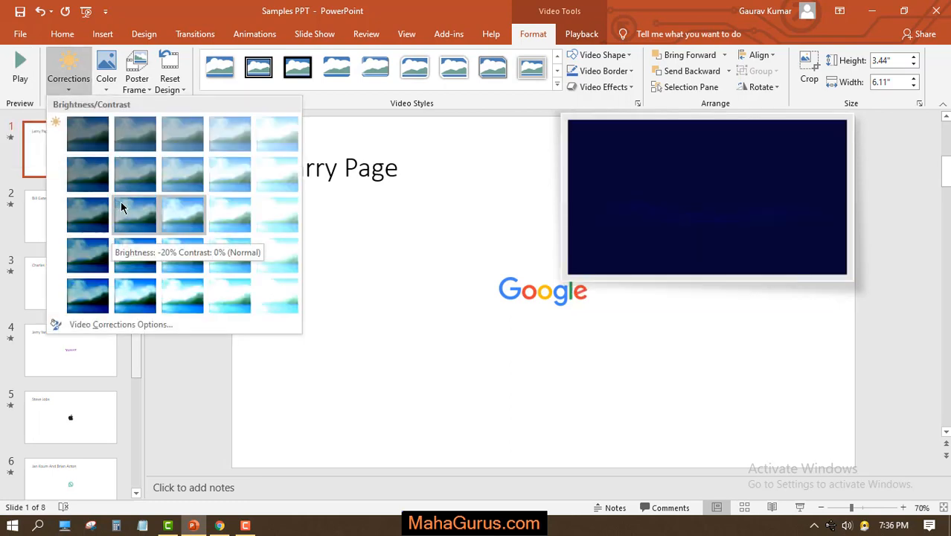
mouse_move(181, 176)
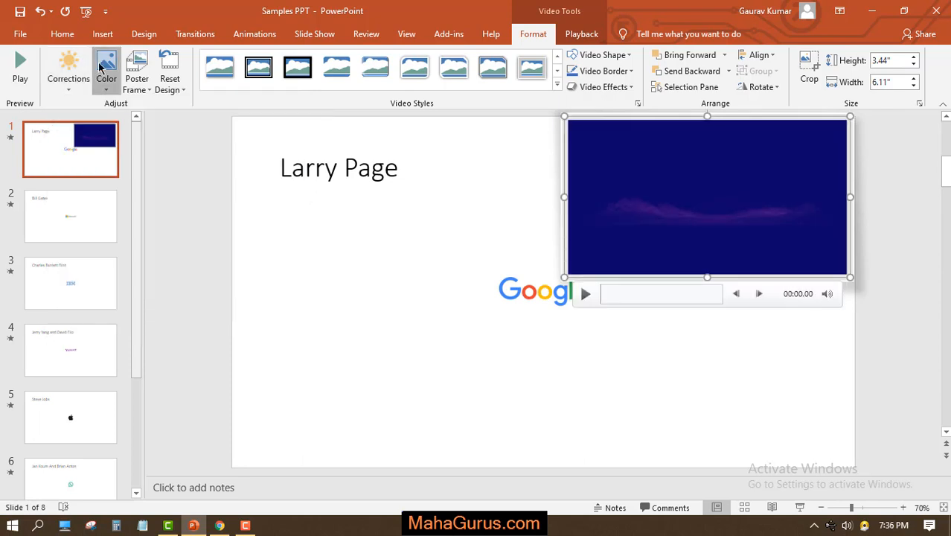
left_click(104, 64)
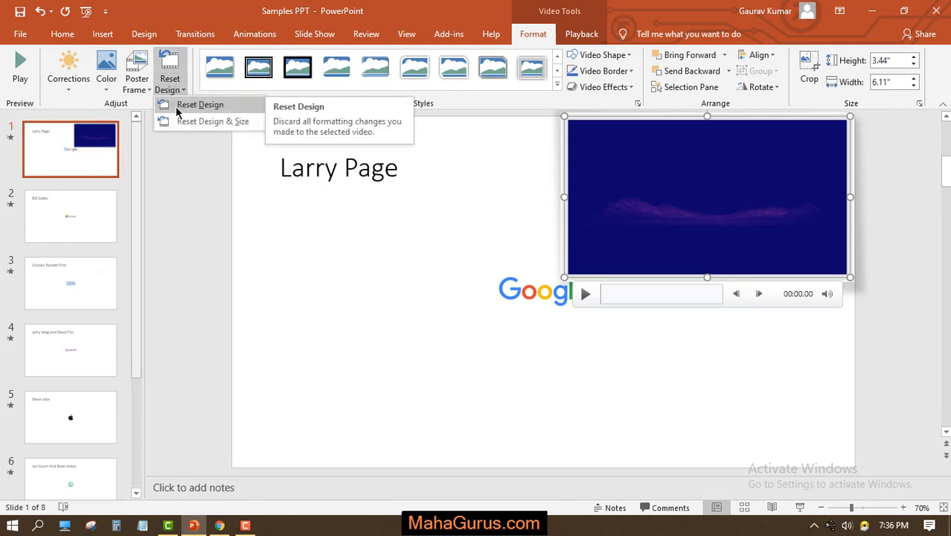
mouse_move(197, 110)
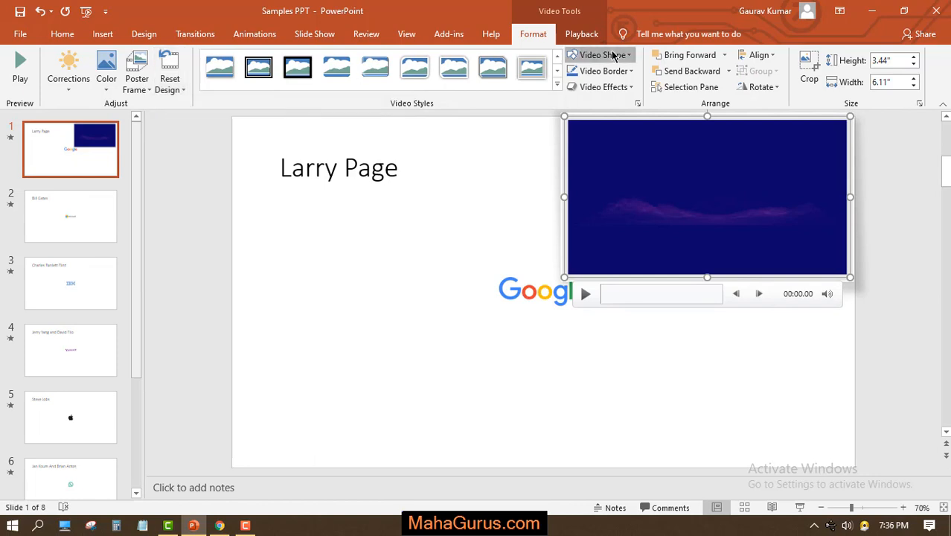
mouse_move(509, 104)
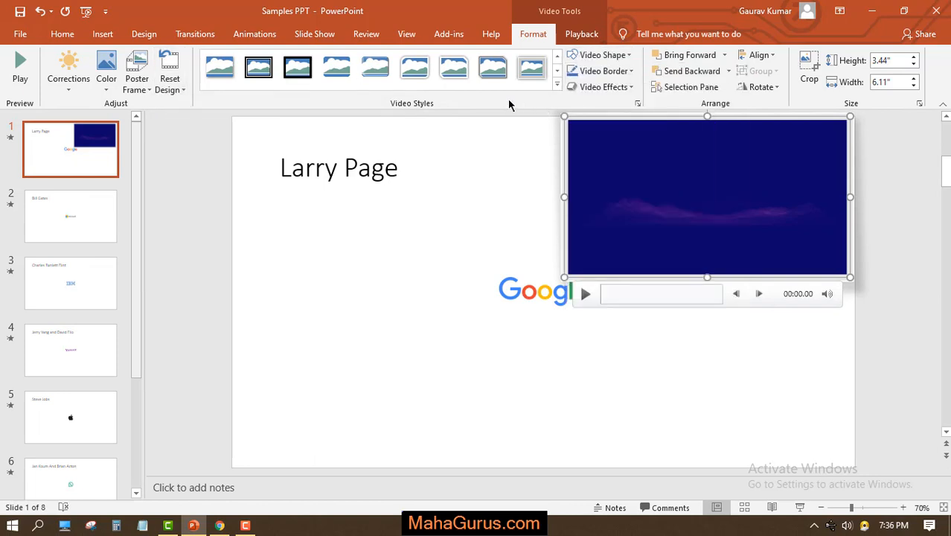
Step: Change the video shape from the pentagon back to a plain Rectangle via Video Shape
left_click(599, 53)
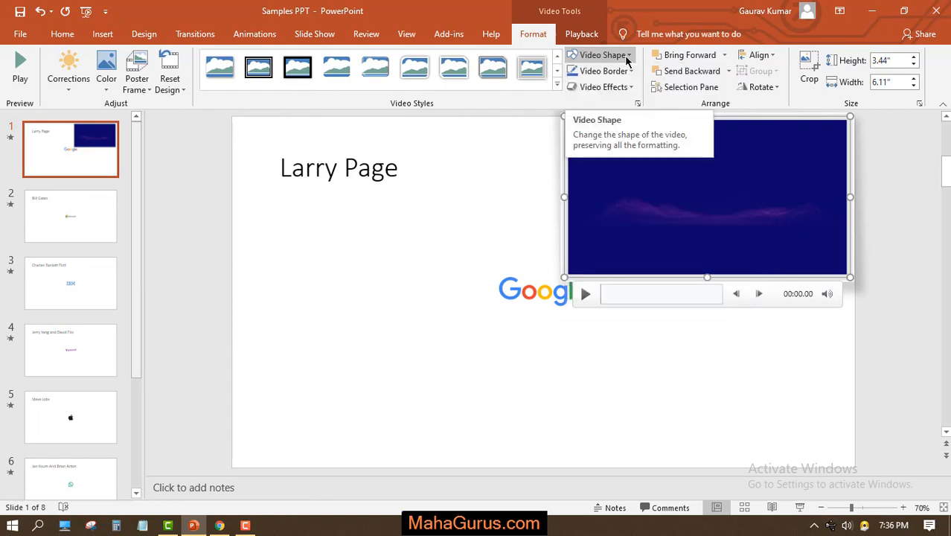
mouse_move(538, 245)
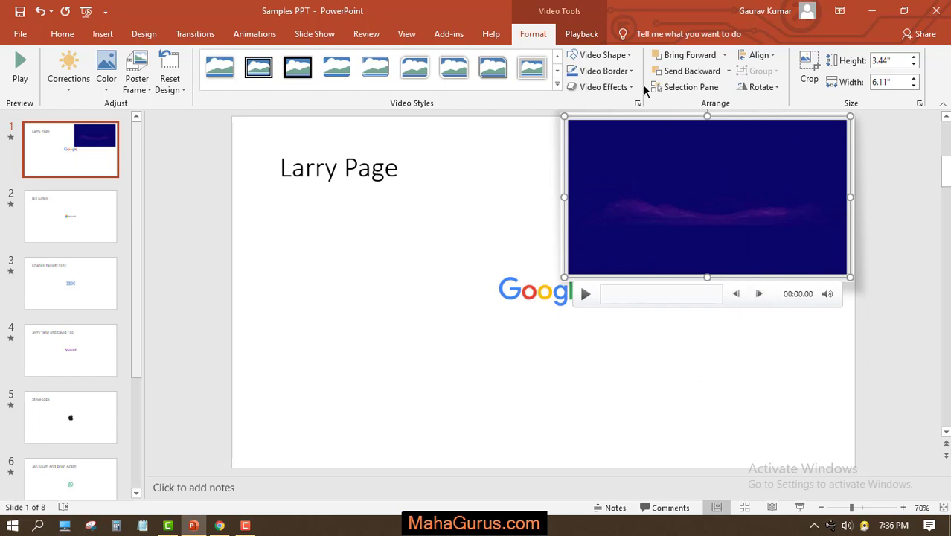
left_click(598, 55)
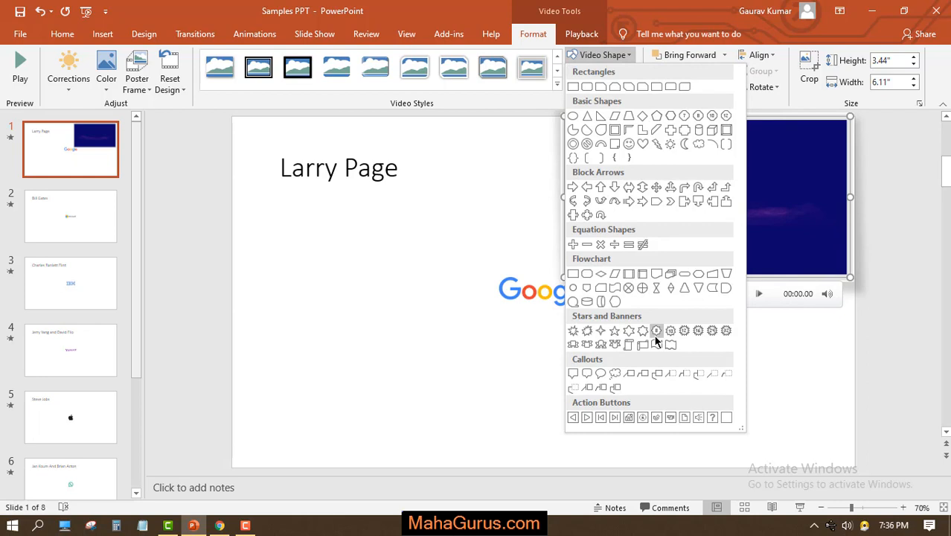
mouse_move(651, 188)
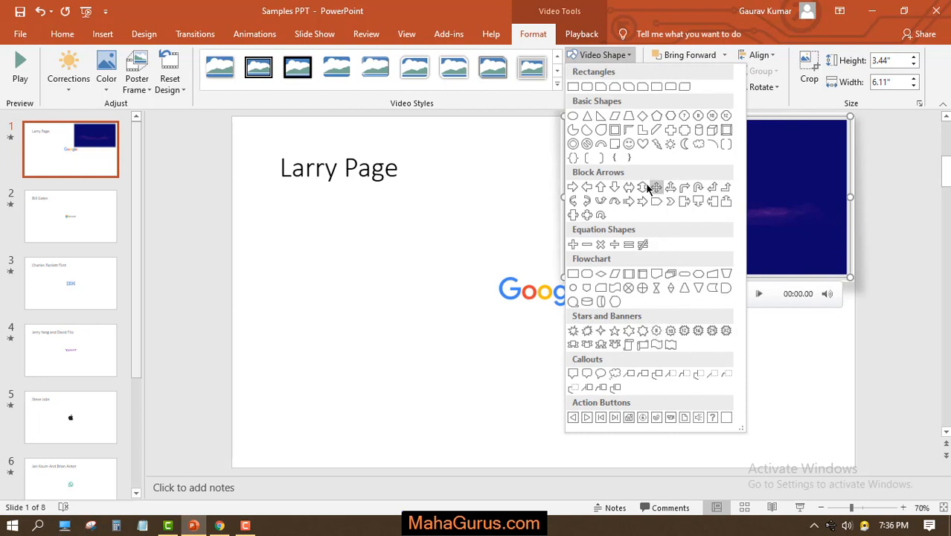
mouse_move(642, 143)
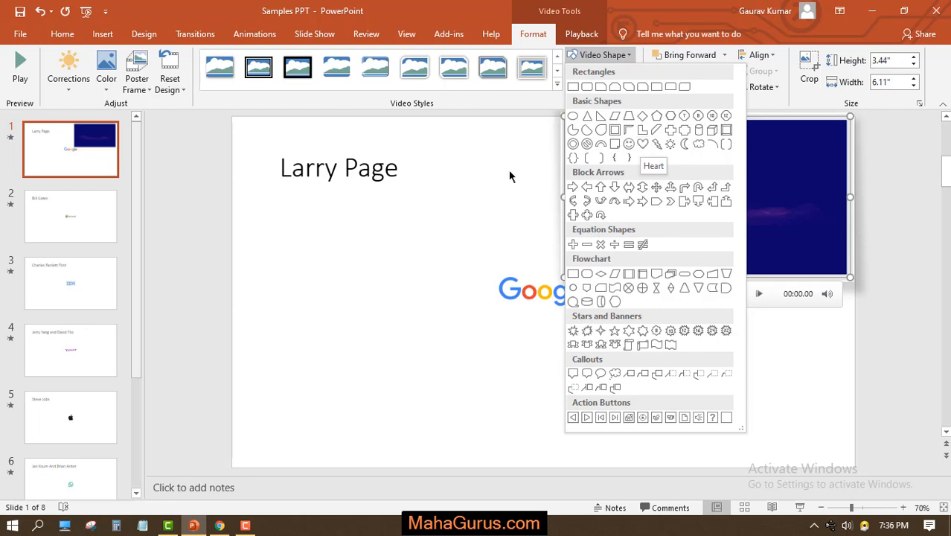
left_click(512, 175)
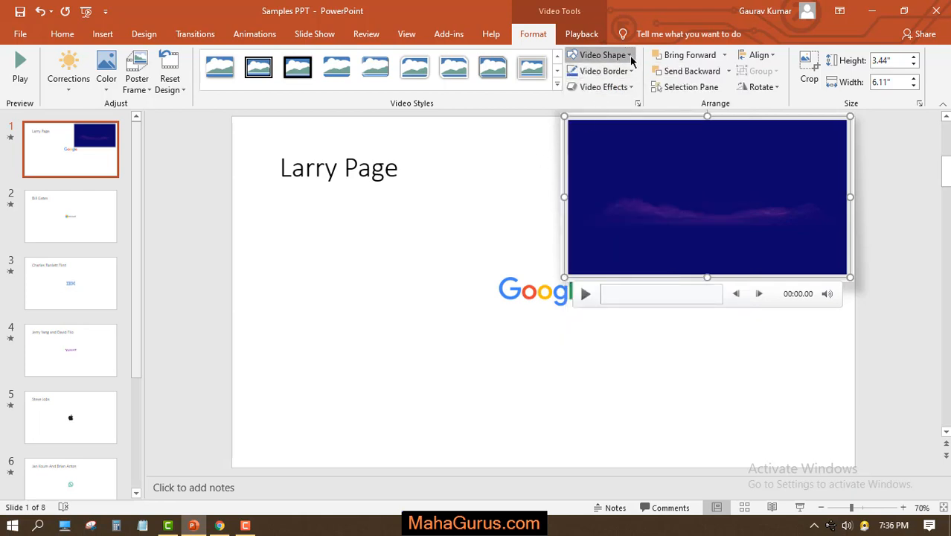
left_click(597, 53)
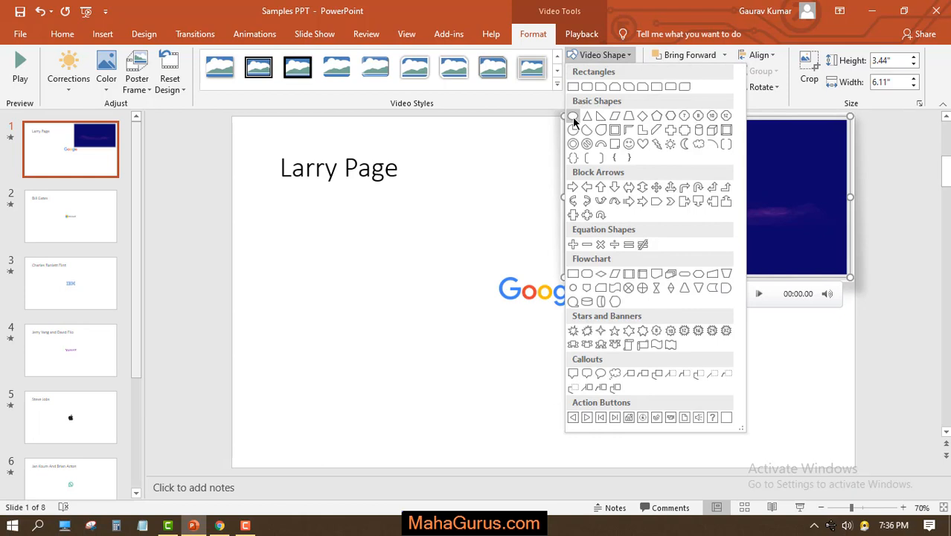
mouse_move(654, 116)
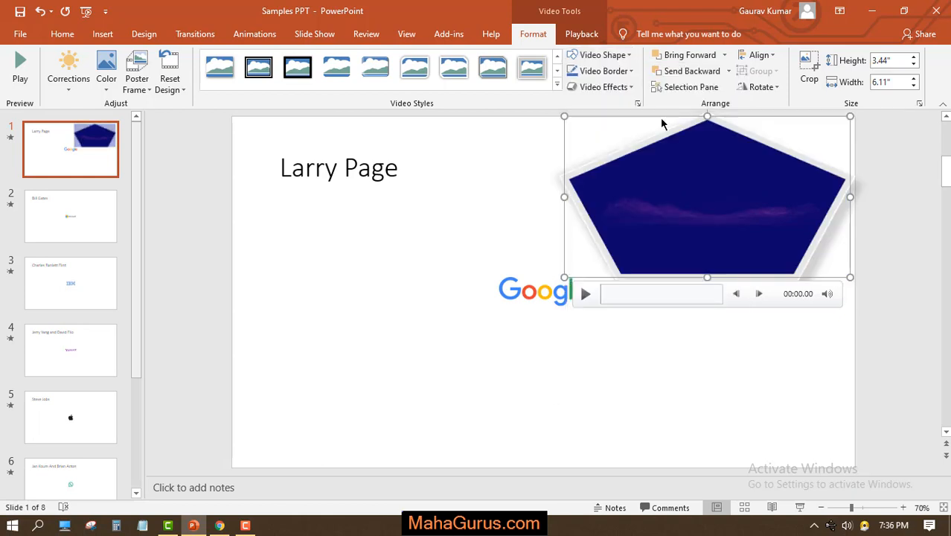
mouse_move(640, 198)
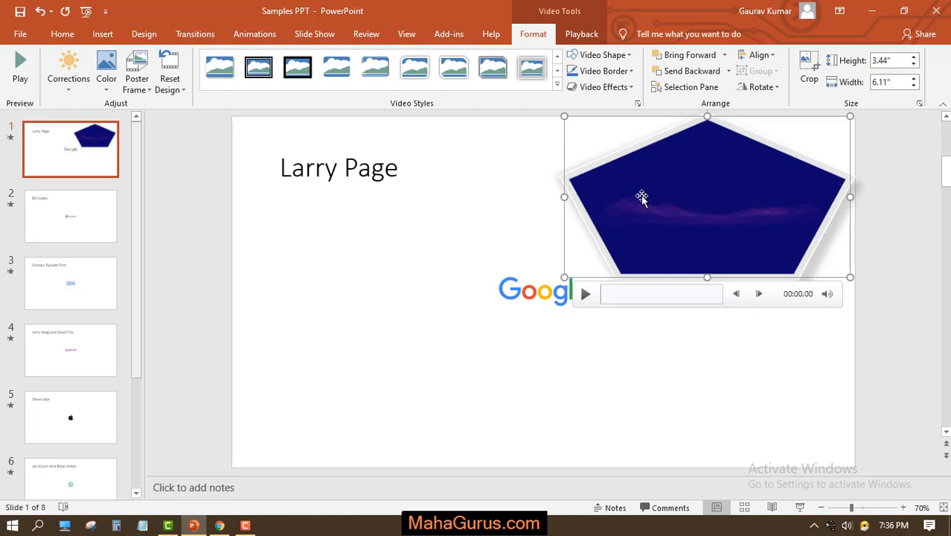
mouse_move(597, 55)
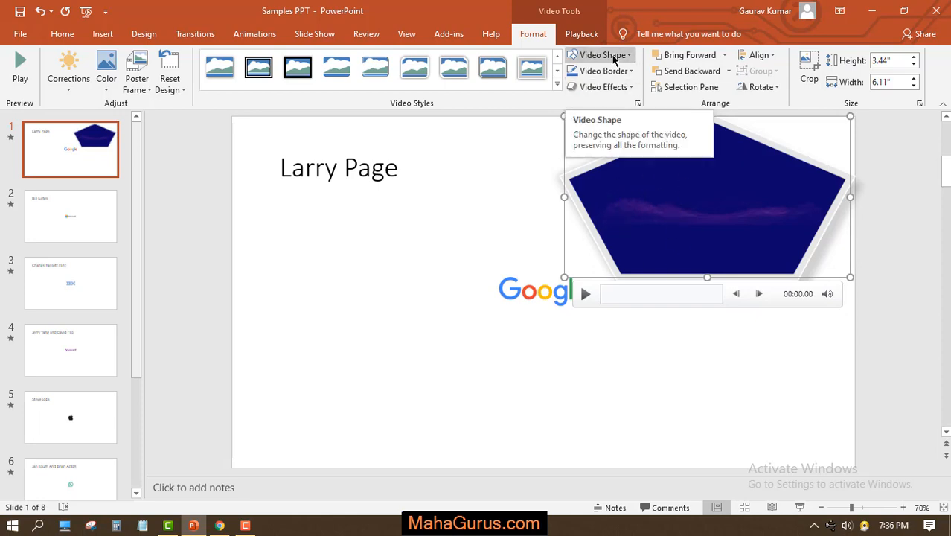
mouse_move(619, 67)
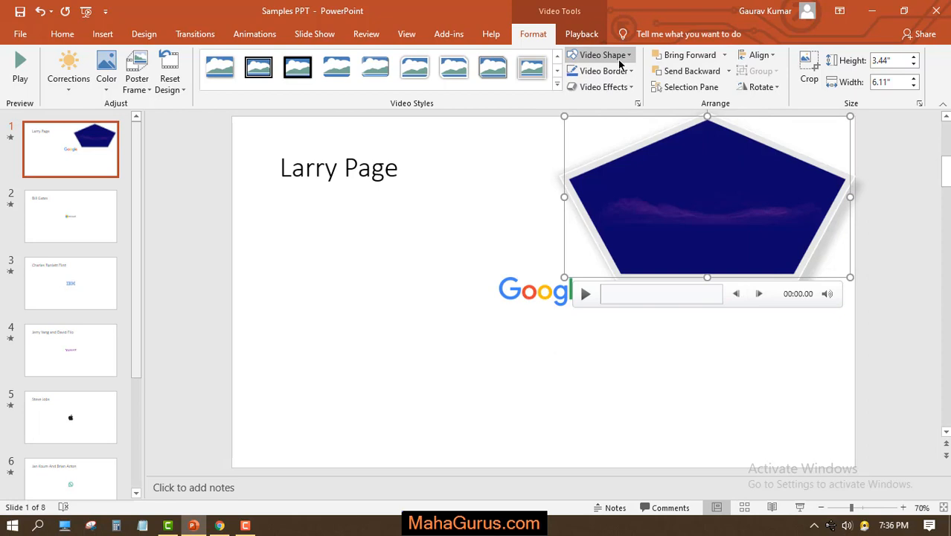
left_click(596, 55)
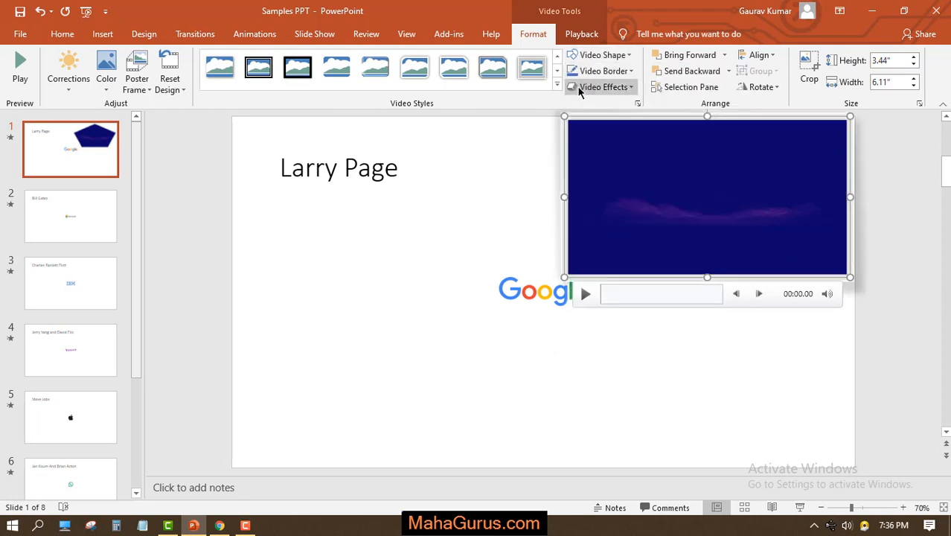
Step: Set the Video Border to Black, Text 1, Lighter 5% for a dark grey outline
left_click(598, 71)
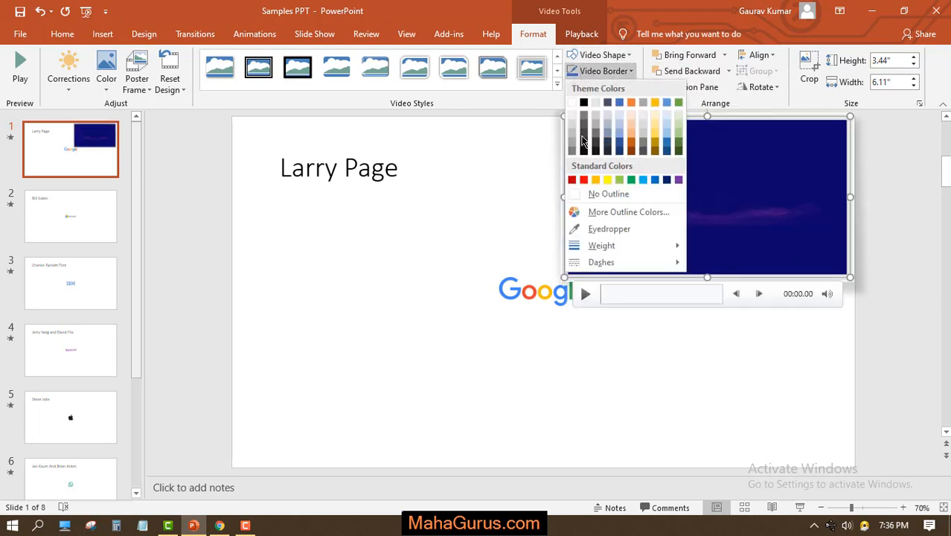
left_click(595, 194)
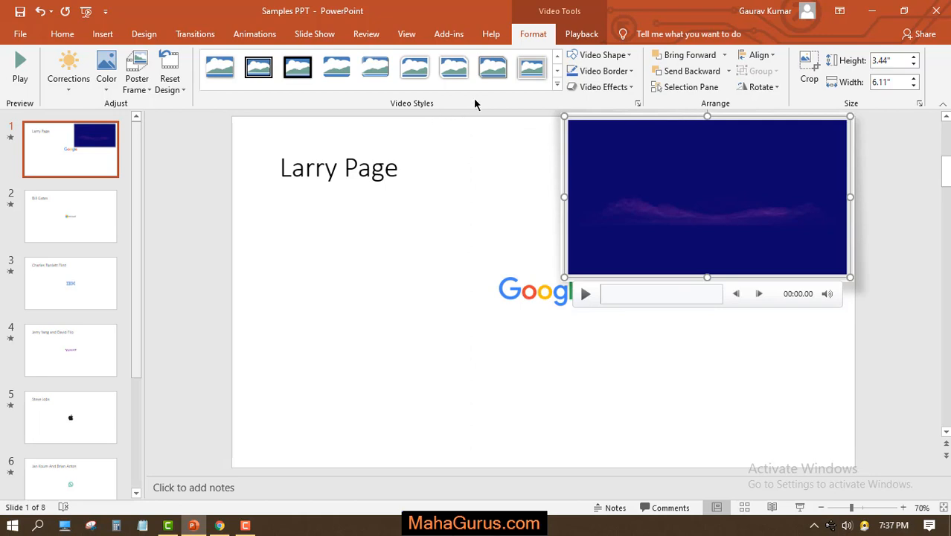
mouse_move(541, 172)
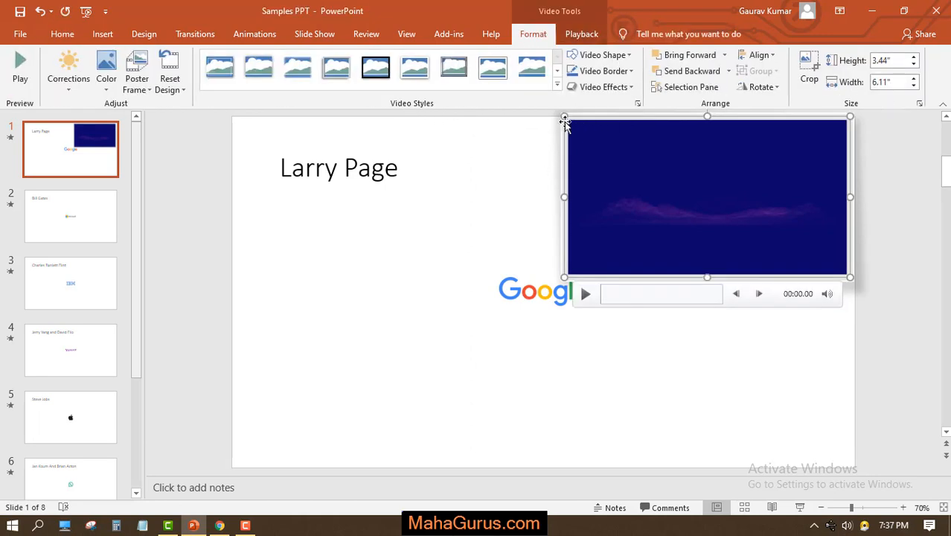
mouse_move(804, 122)
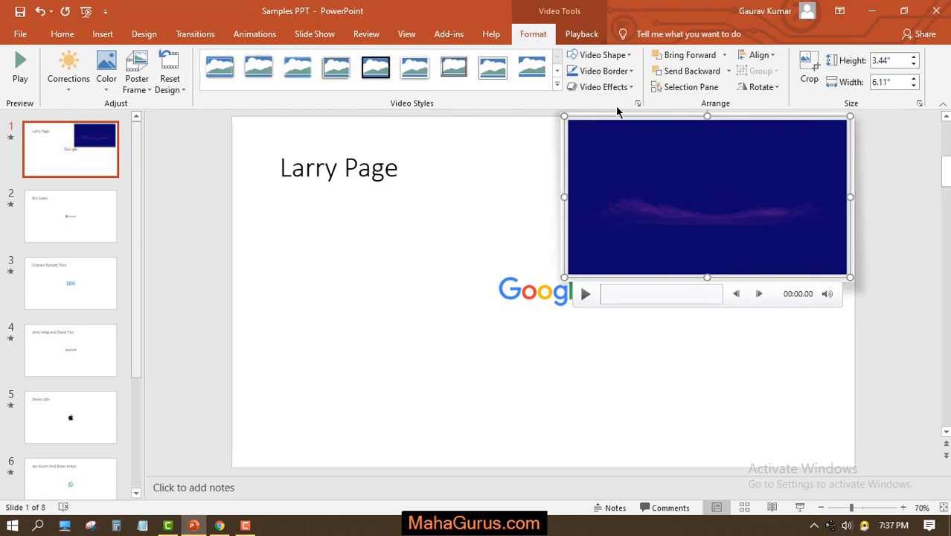
left_click(598, 70)
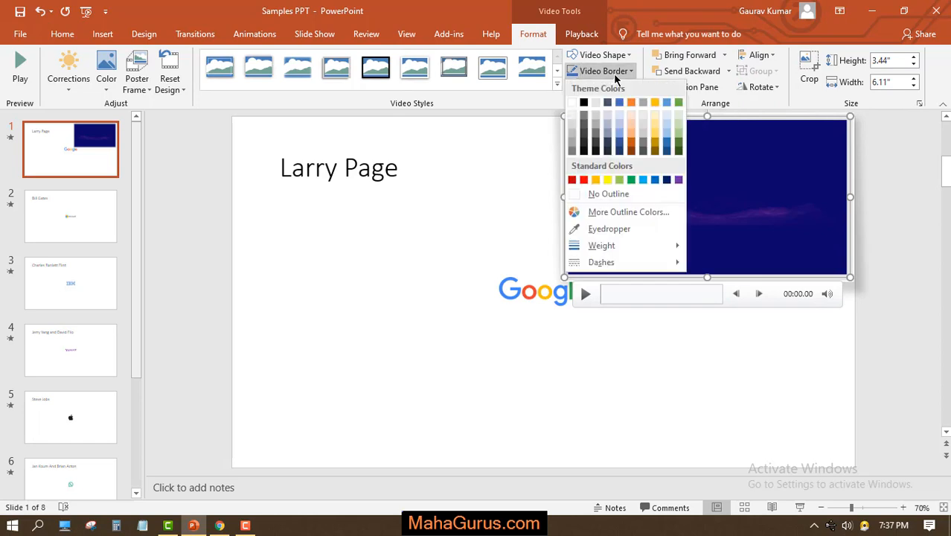
mouse_move(616, 146)
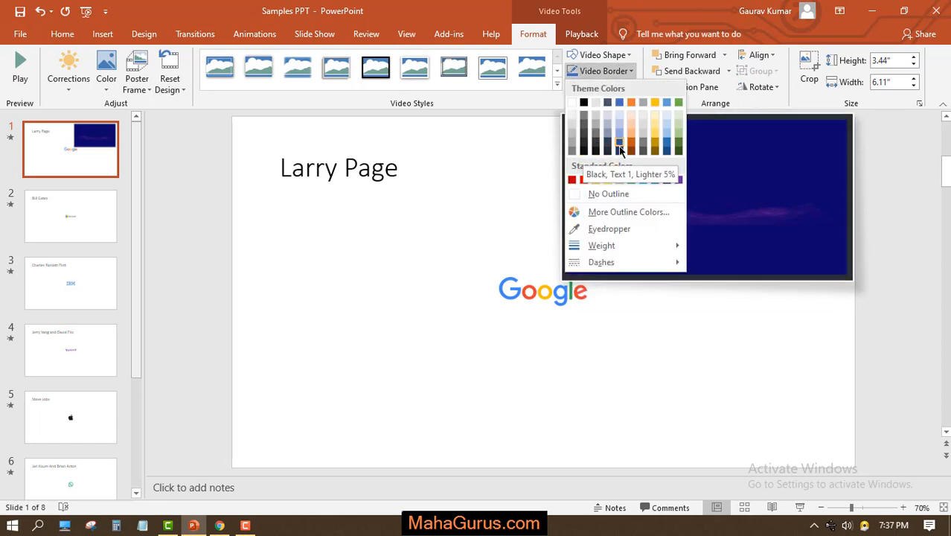
left_click(619, 141)
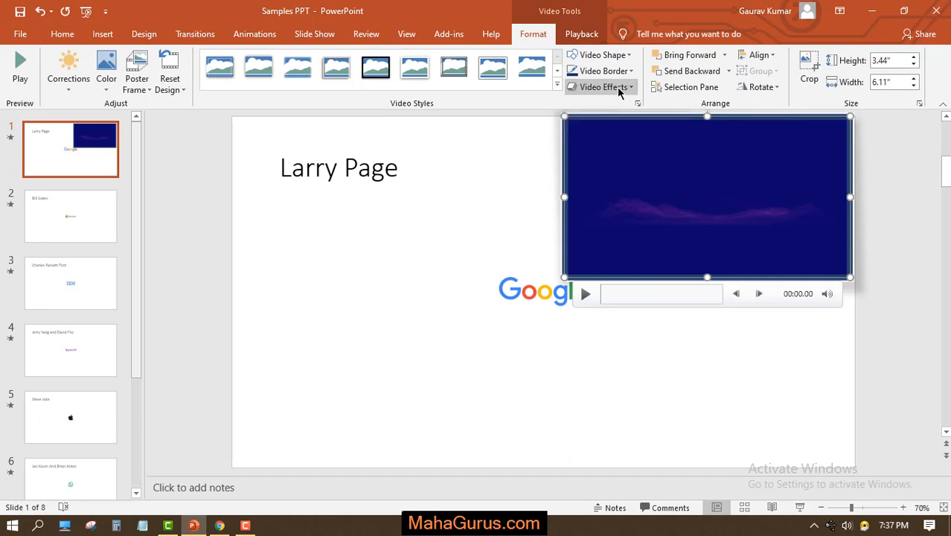
Step: Apply a 3-D Rotation perspective preset from Video Effects to tilt the video
left_click(598, 86)
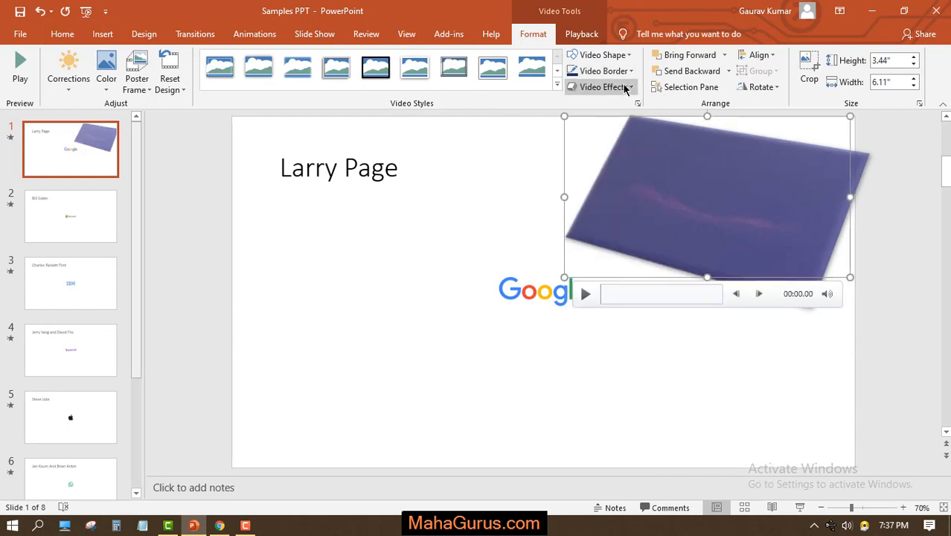
left_click(601, 86)
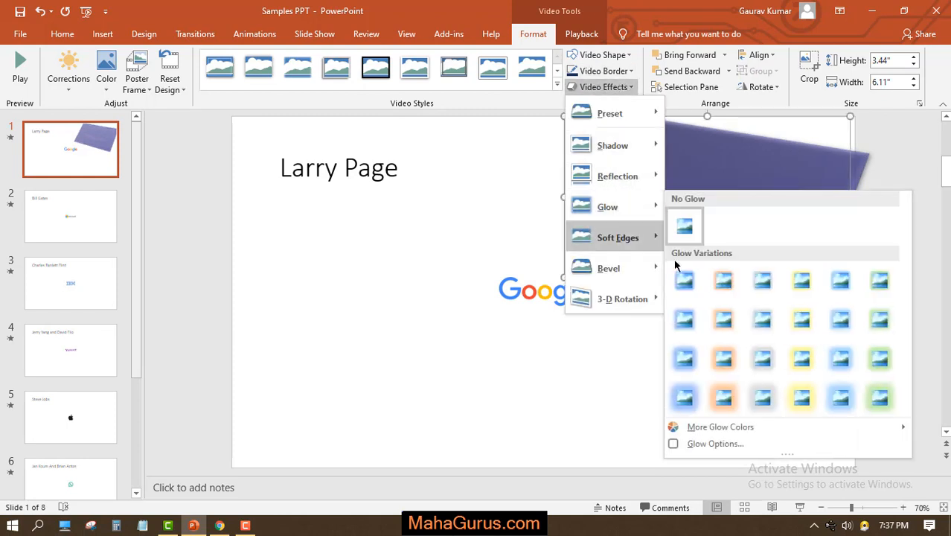
mouse_move(614, 145)
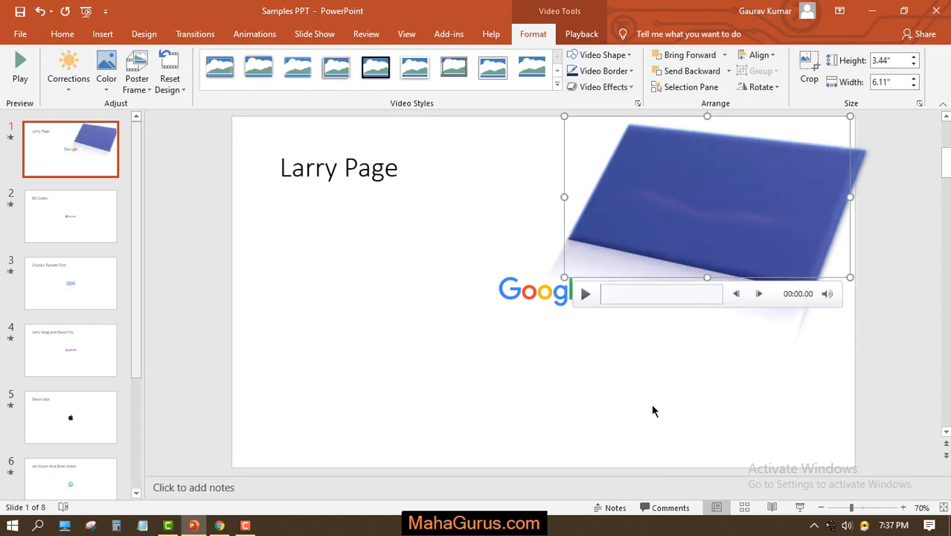
mouse_move(735, 113)
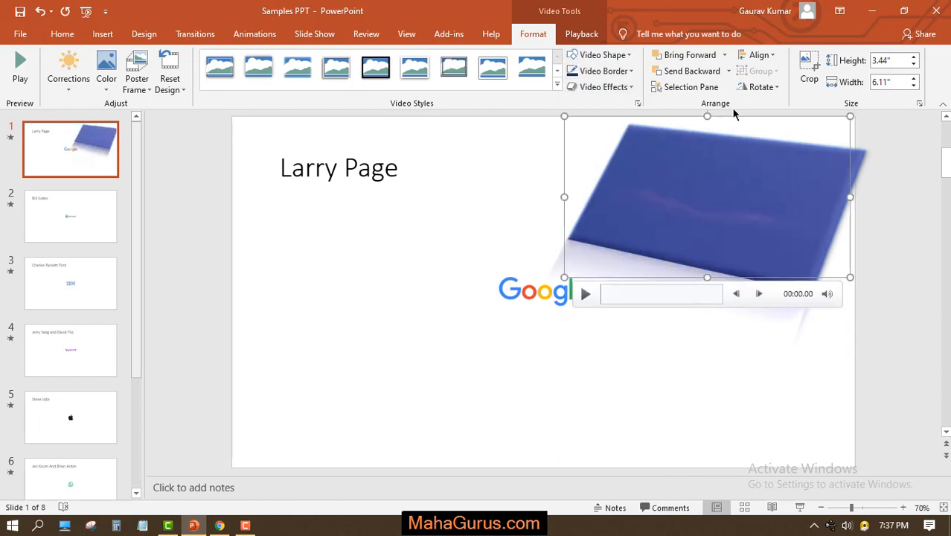
mouse_move(667, 136)
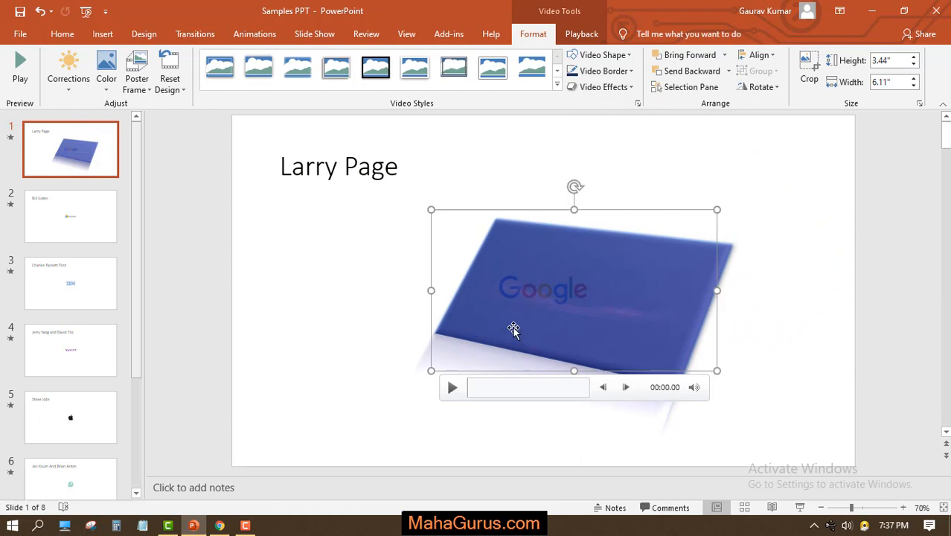
mouse_move(547, 308)
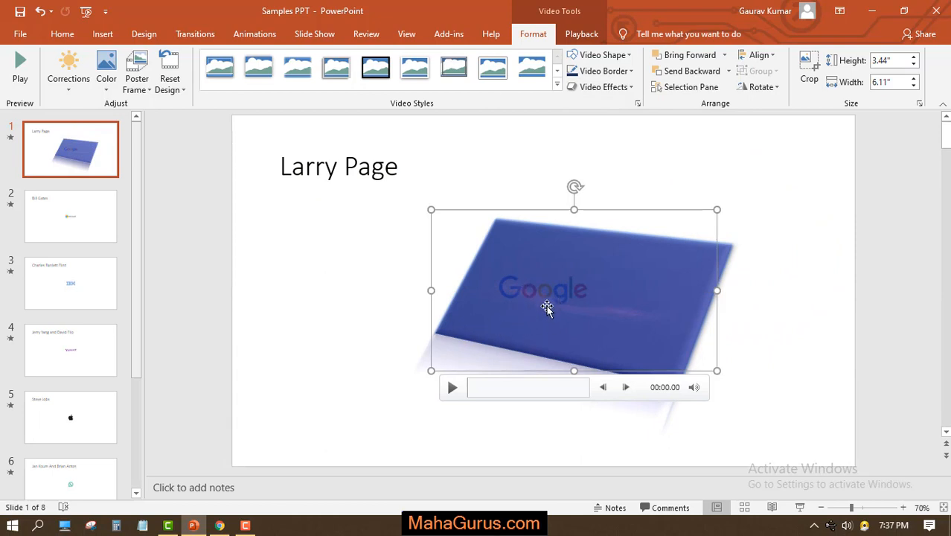
mouse_move(541, 295)
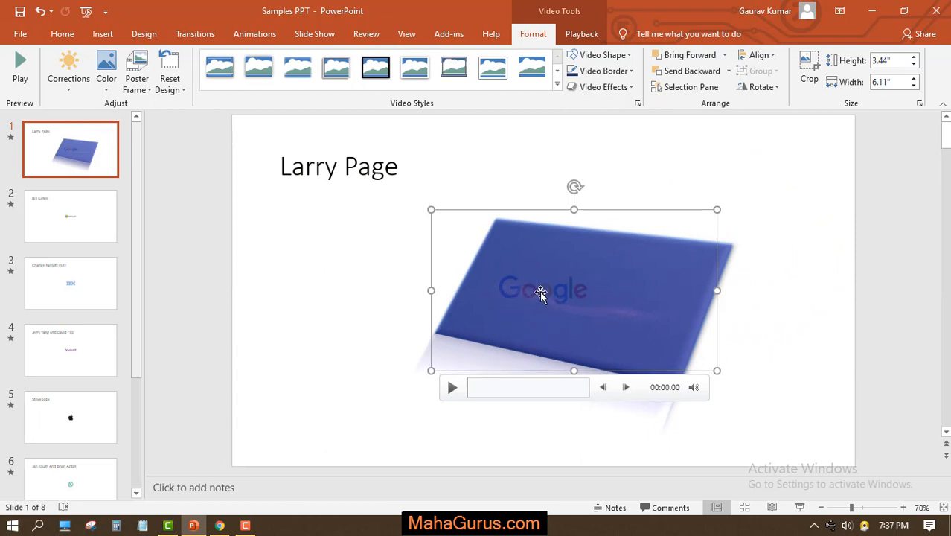
mouse_move(687, 71)
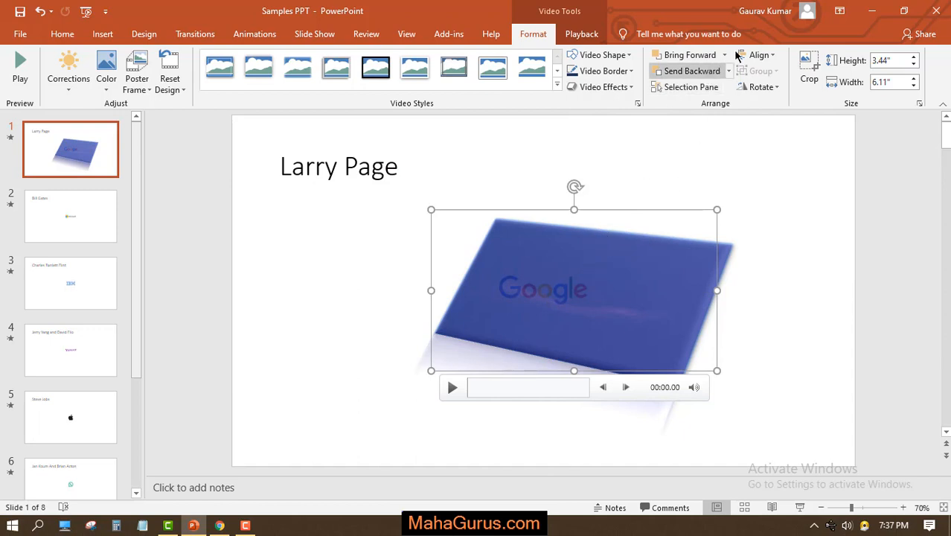
Step: Send the video backward behind the Google logo, leaving its rotation unchanged, and deselect it
left_click(728, 55)
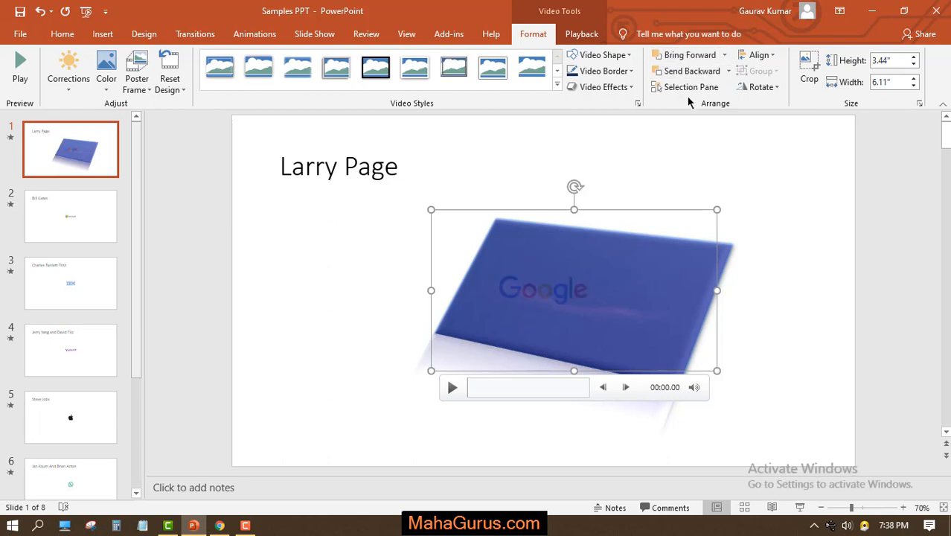
left_click(766, 86)
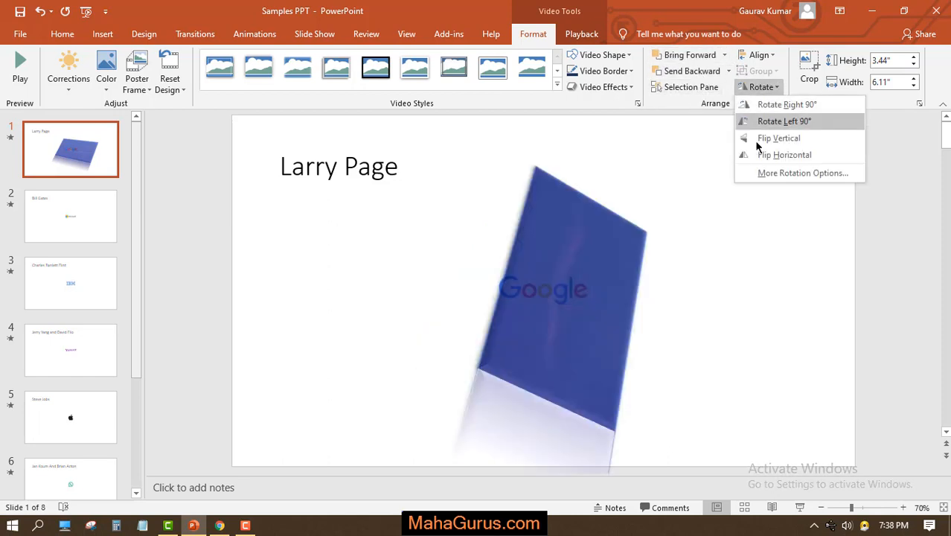
left_click(780, 120)
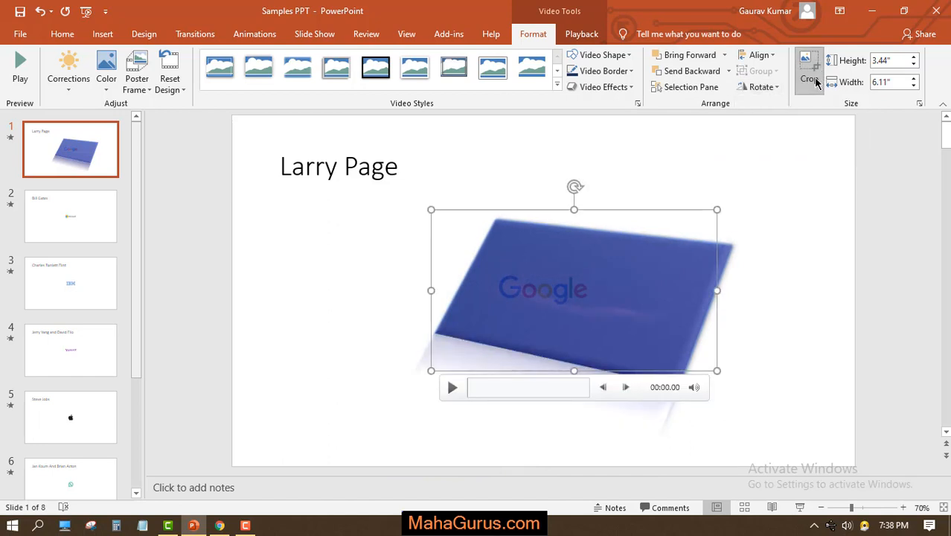
left_click(807, 63)
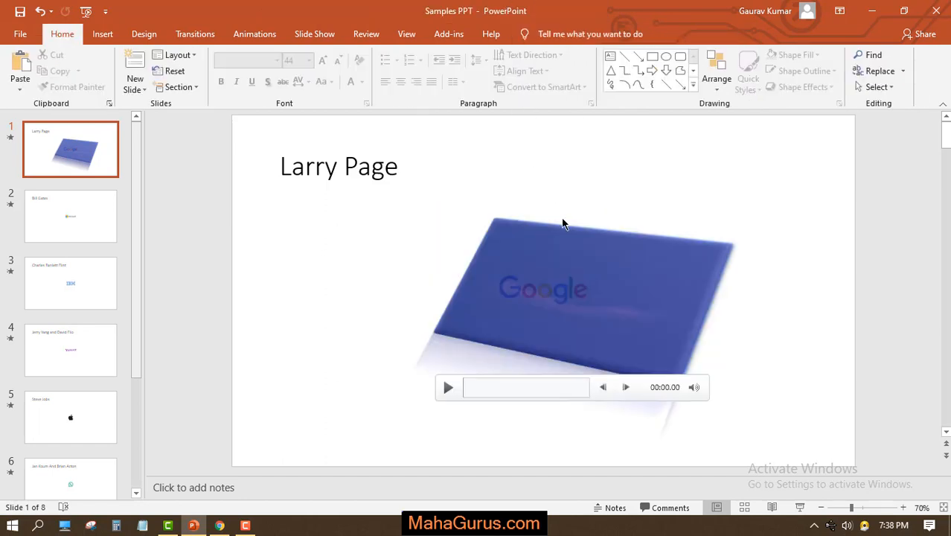
Step: Remove the bookmark from the video using the Playback tools
left_click(564, 288)
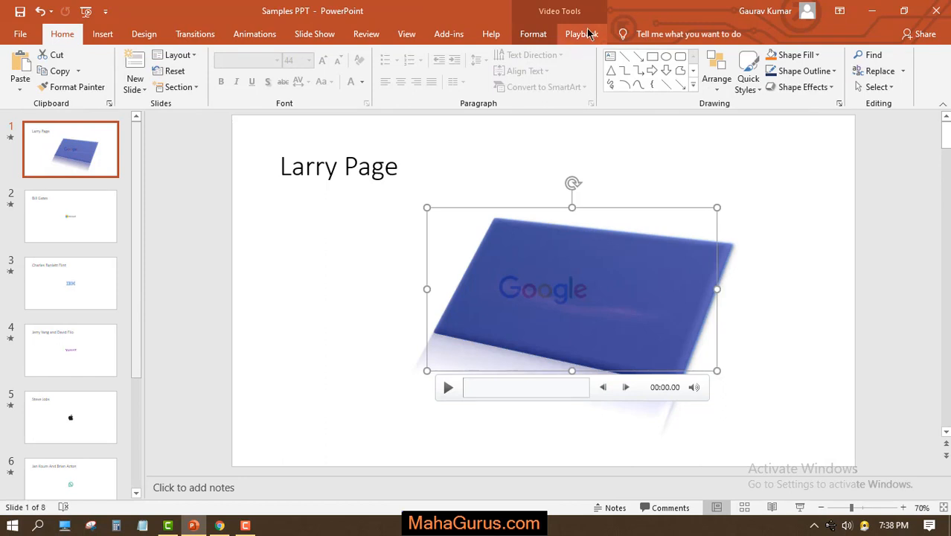
left_click(582, 33)
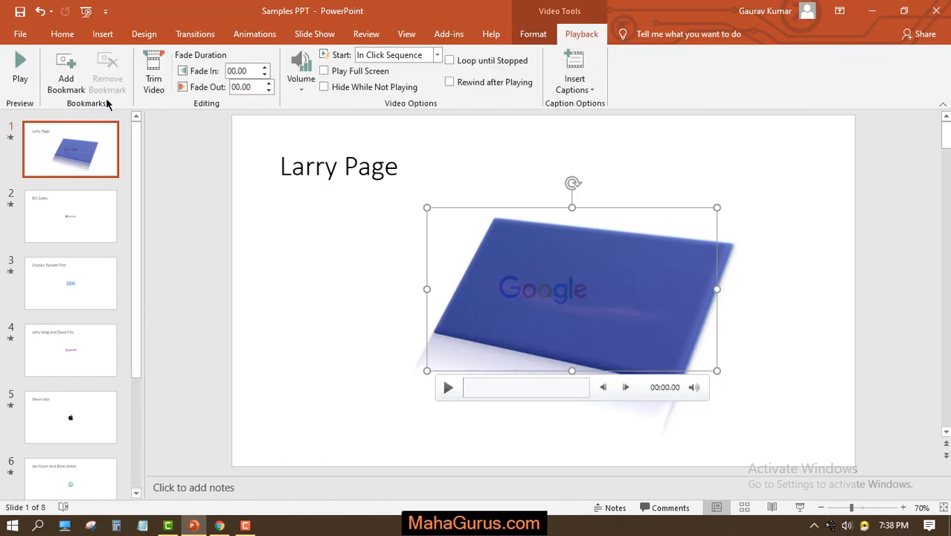
mouse_move(471, 303)
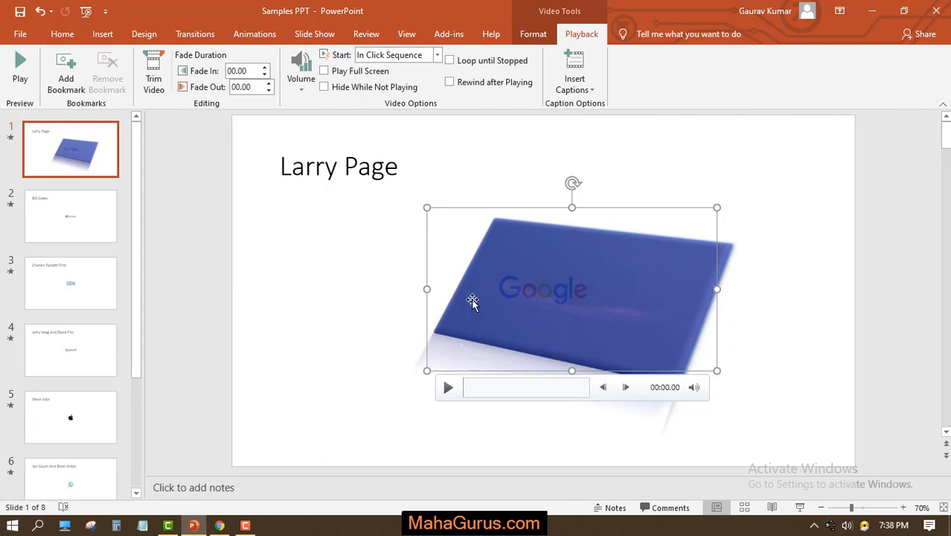
mouse_move(225, 130)
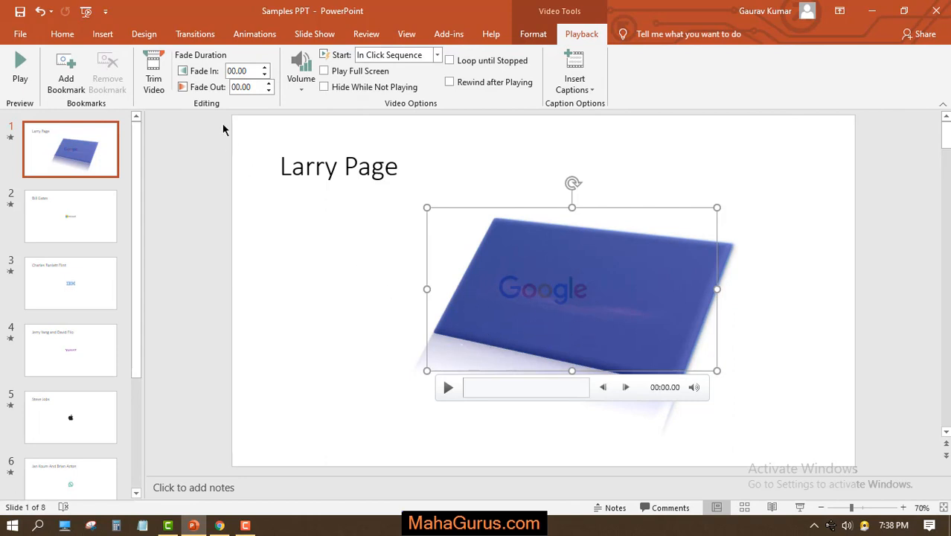
mouse_move(208, 86)
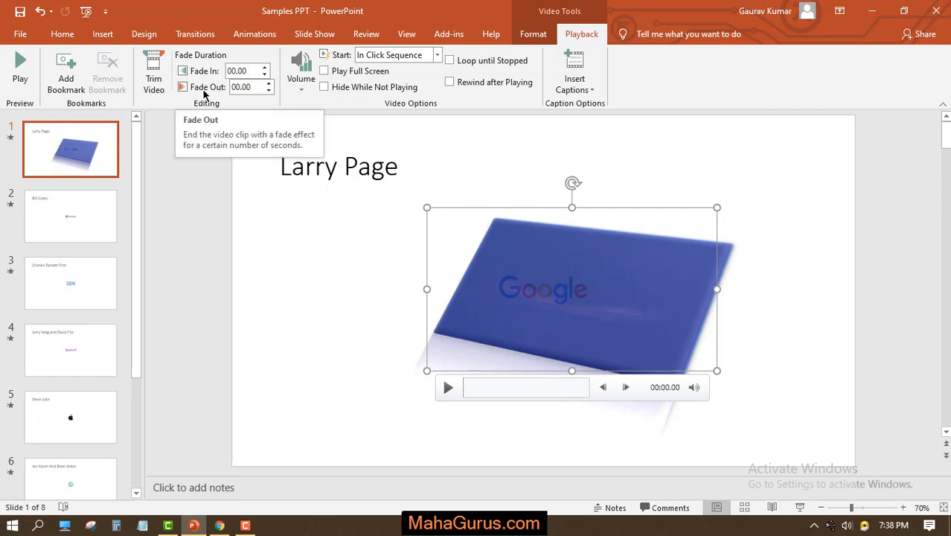
mouse_move(569, 38)
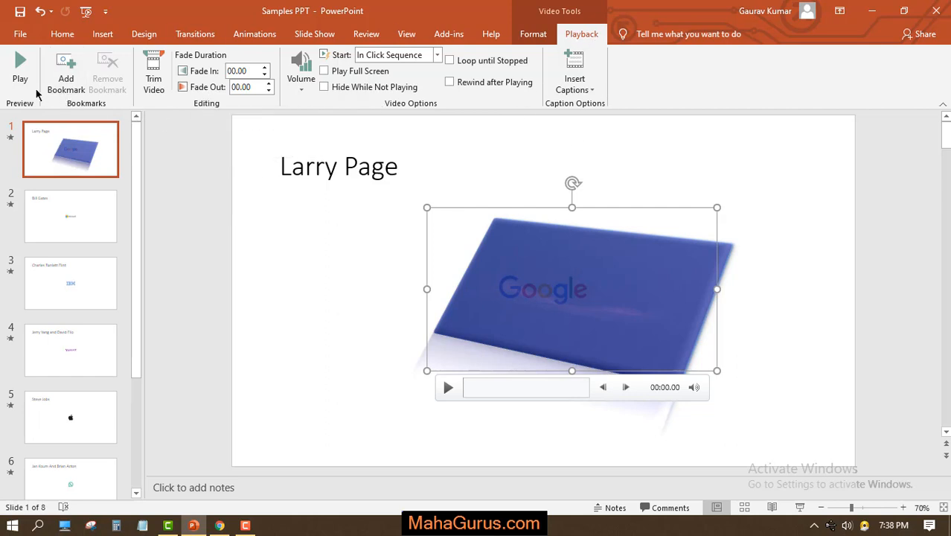
mouse_move(65, 71)
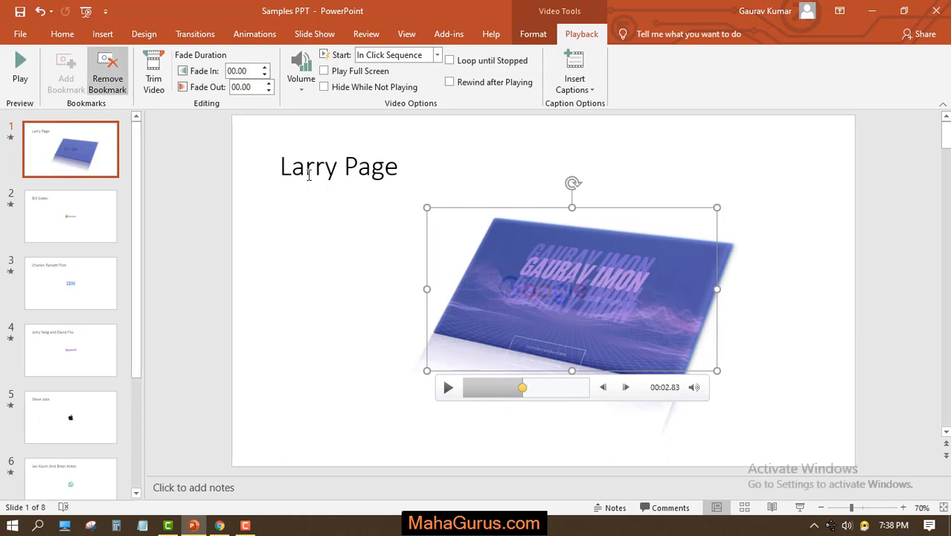
left_click(107, 70)
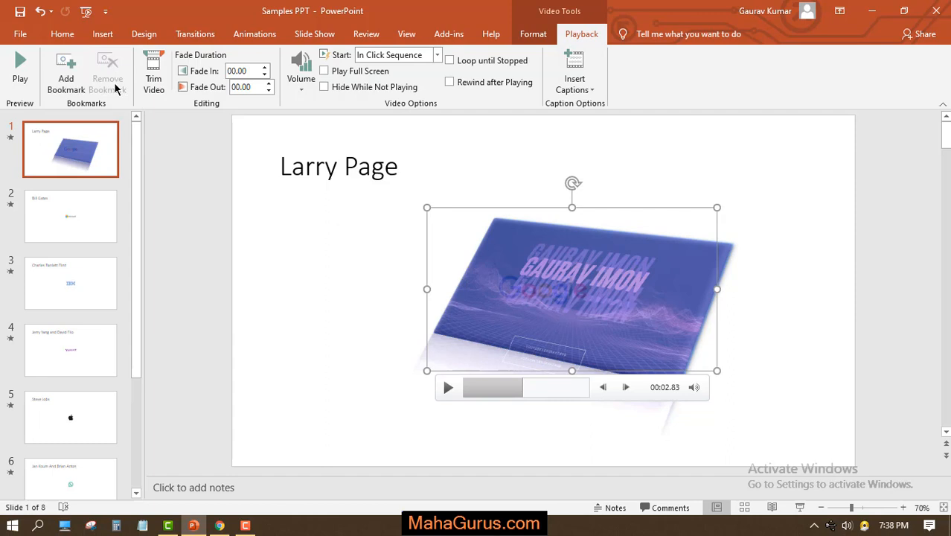
mouse_move(470, 271)
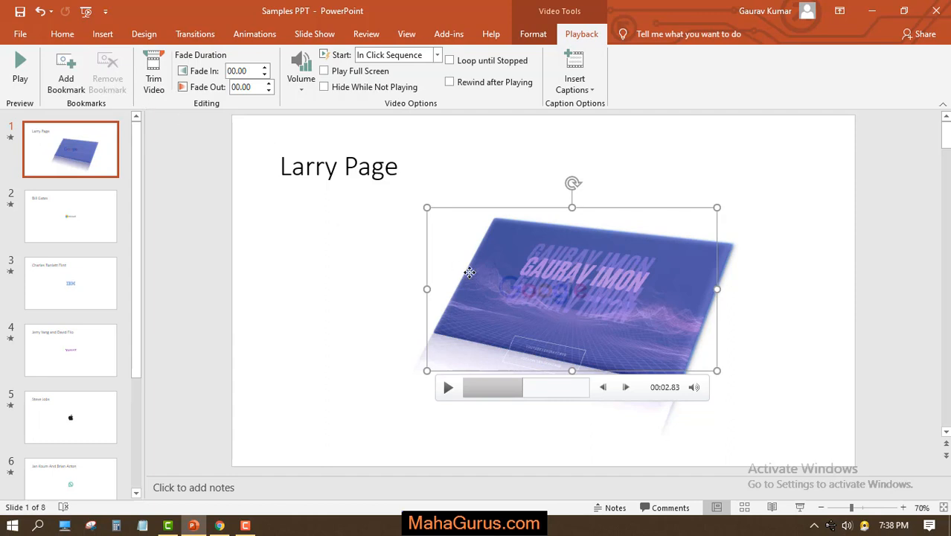
mouse_move(95, 70)
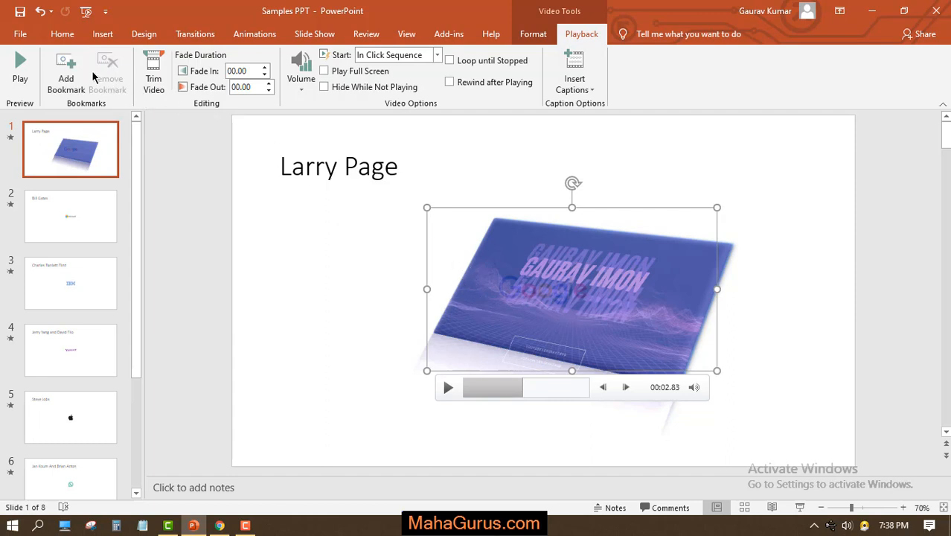
mouse_move(153, 72)
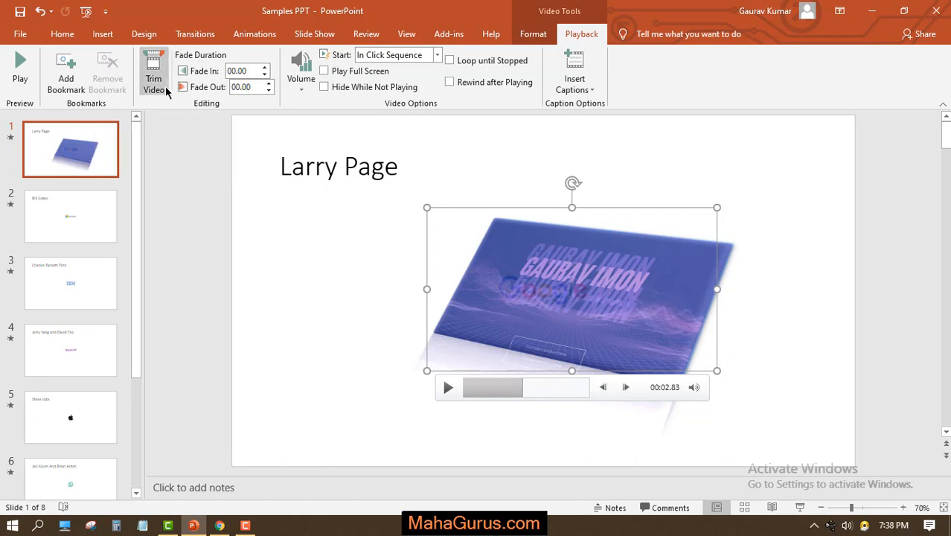
Step: Trim the video to play from 00:00.992 to 00:03.192
left_click(154, 71)
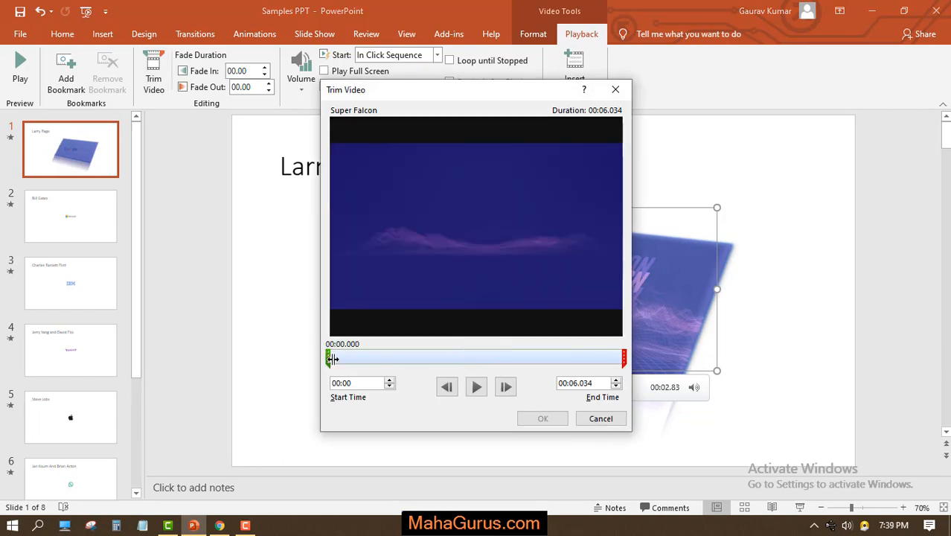
left_click_drag(327, 358, 375, 357)
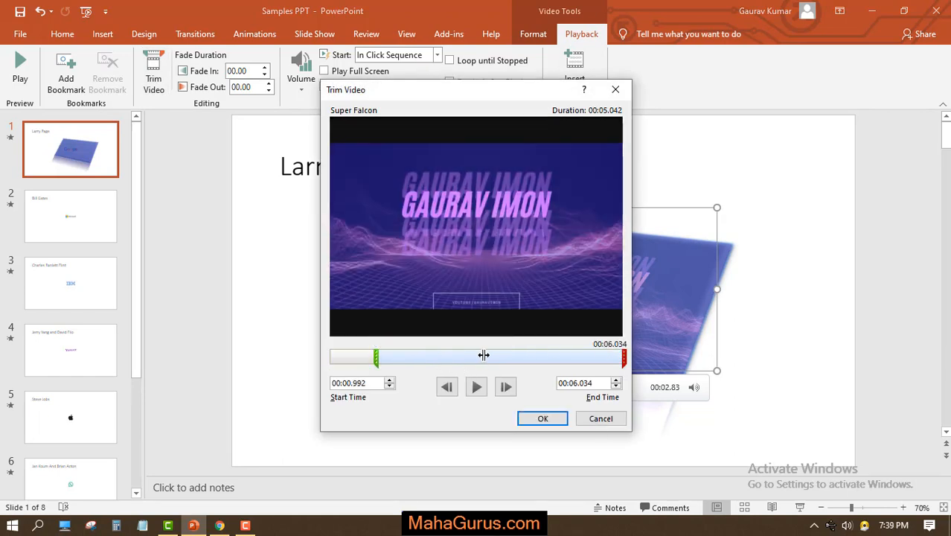
left_click_drag(623, 357, 487, 358)
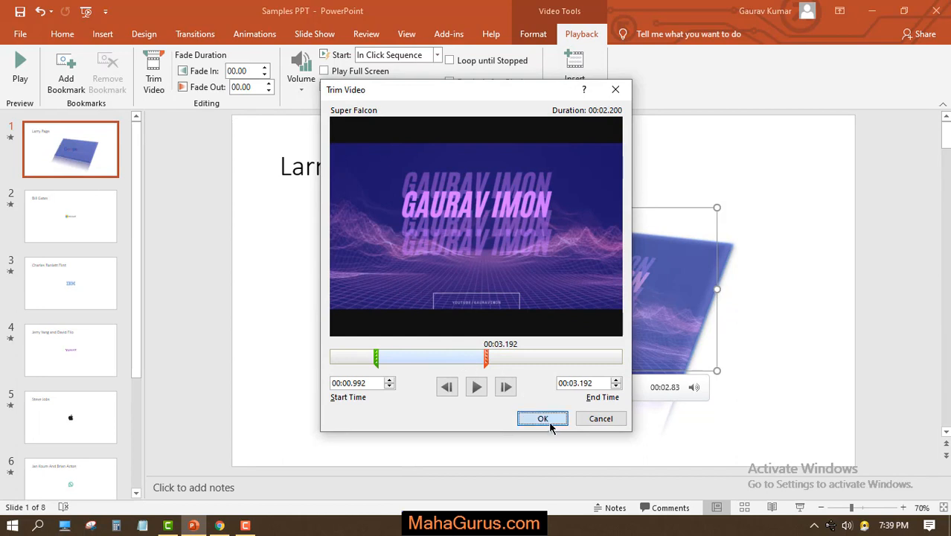
left_click(542, 418)
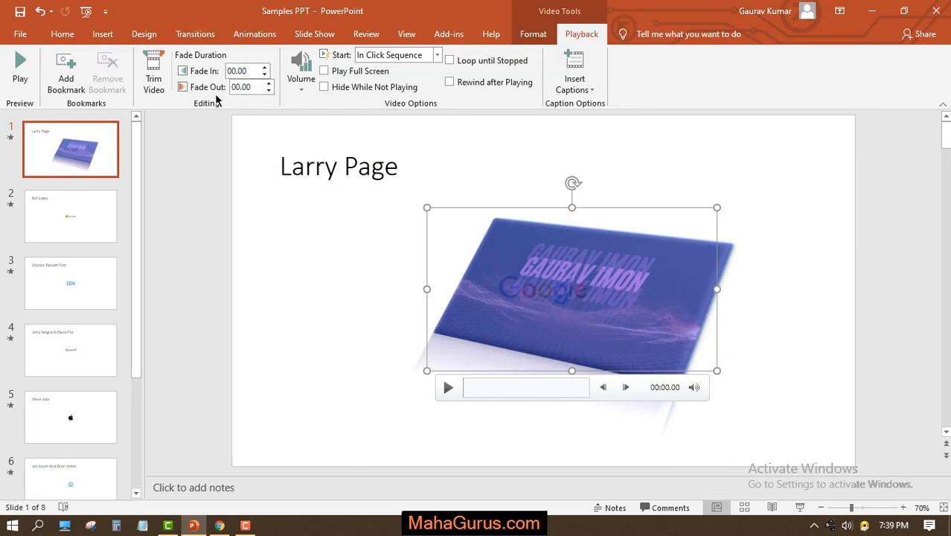
Step: Adjust the fade-in and fade-out durations and preview the clip on the slide
left_click(268, 66)
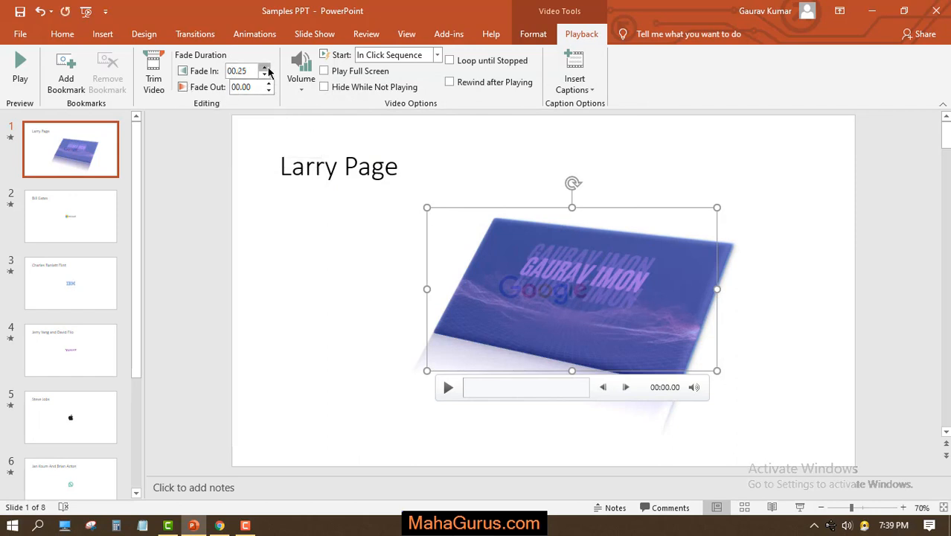
left_click(271, 67)
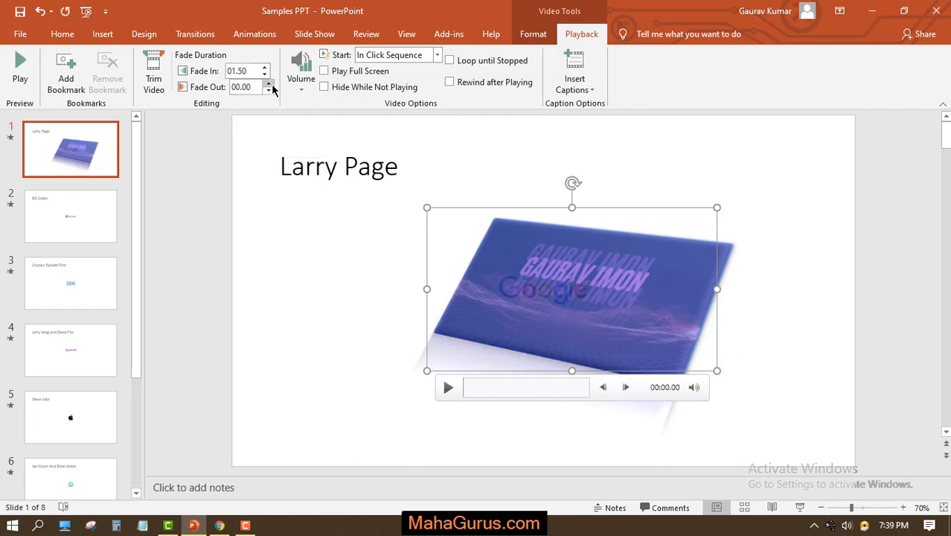
left_click(272, 83)
type("00.7")
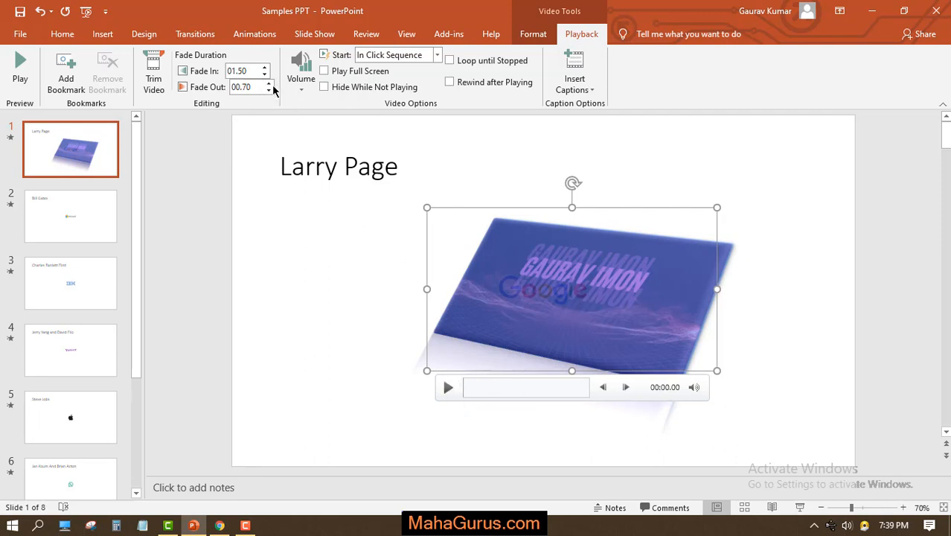
mouse_move(447, 390)
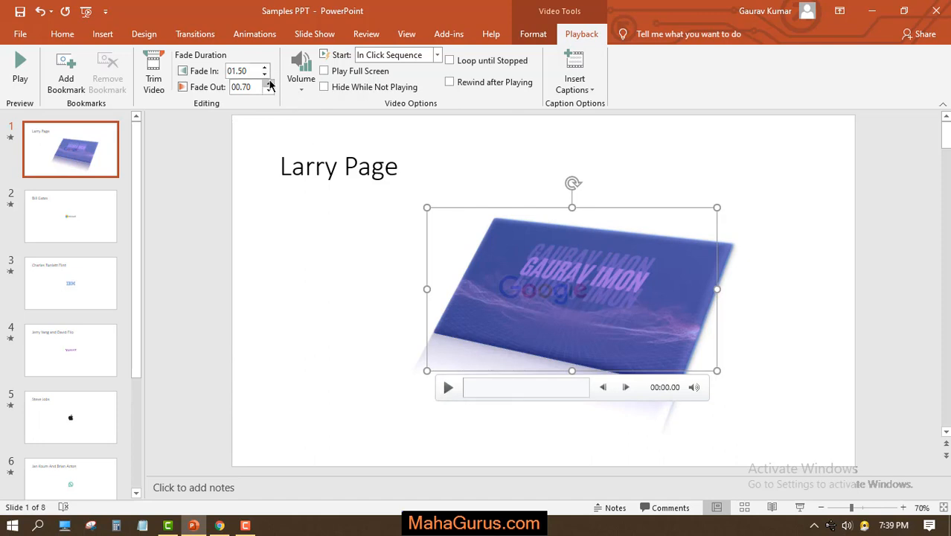
left_click(268, 74)
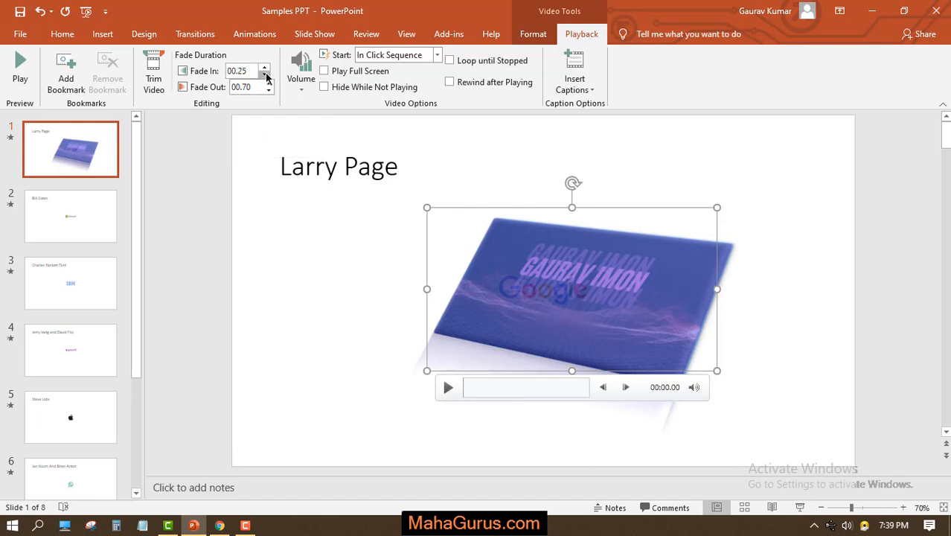
left_click(265, 74)
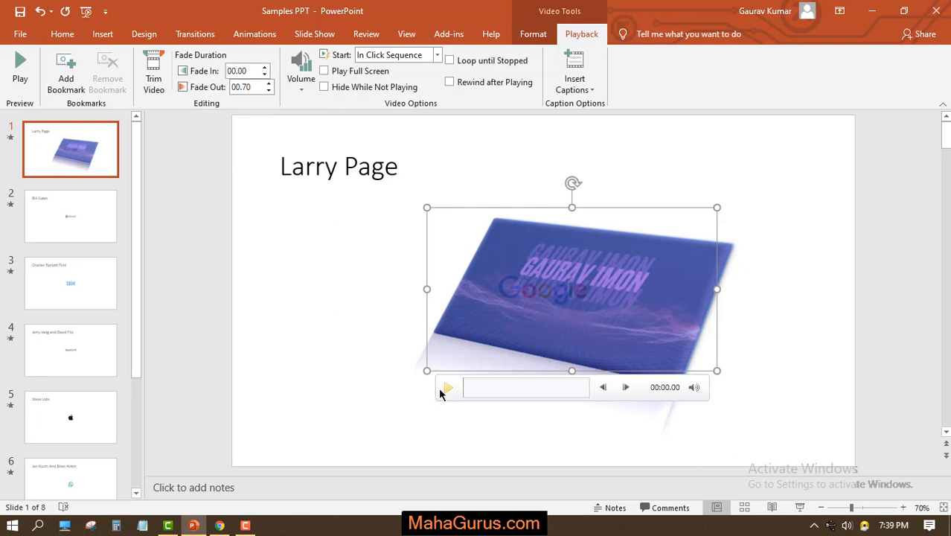
left_click(447, 387)
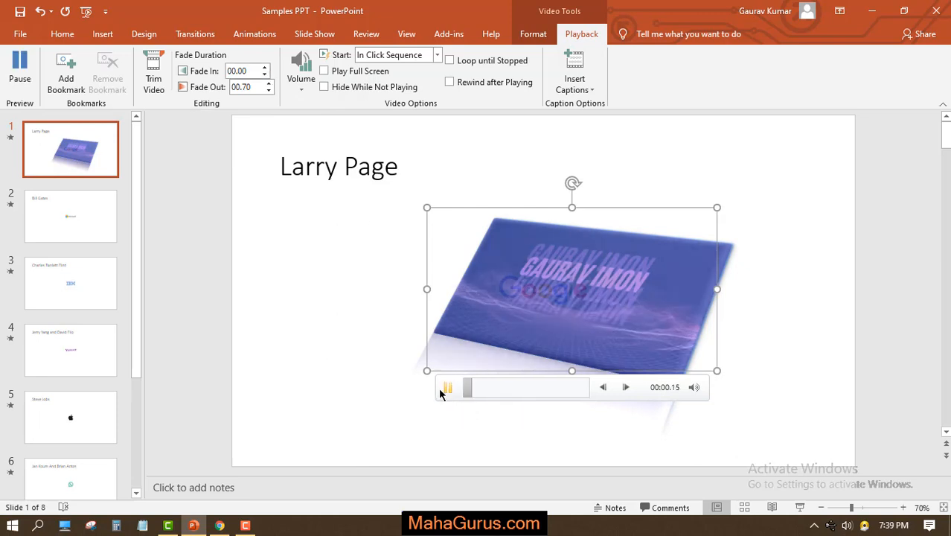
left_click(447, 387)
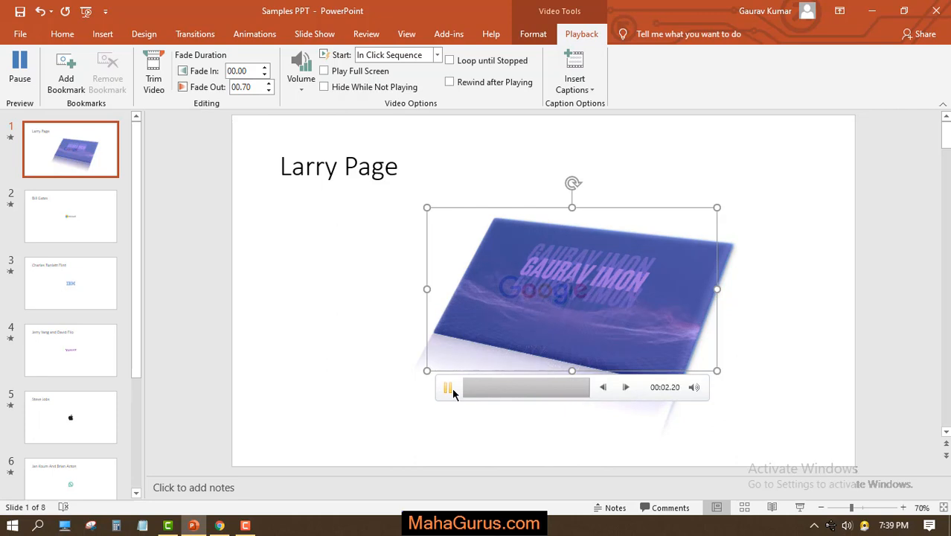
left_click(446, 387)
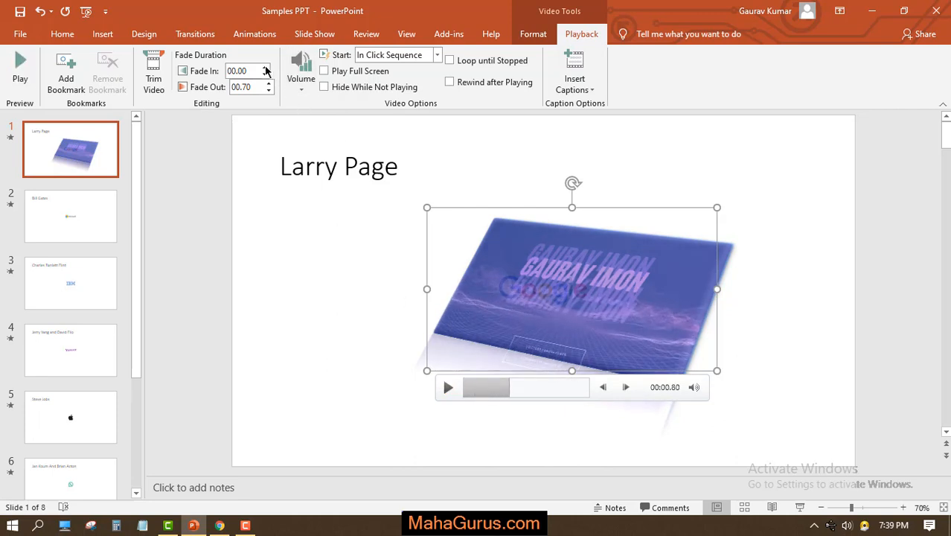
Step: Finalise Fade In 01.00 and Fade Out 00.70, then preview the video again
left_click(268, 67)
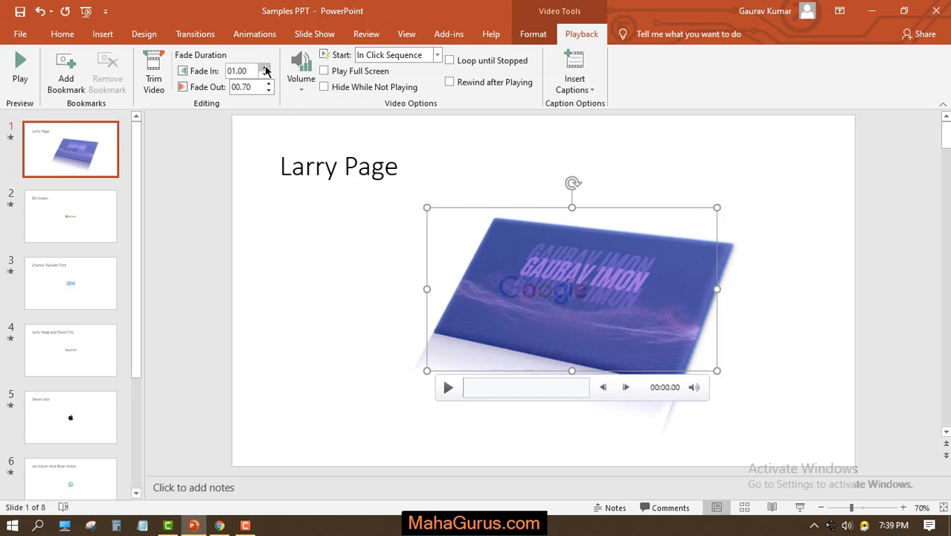
mouse_move(448, 401)
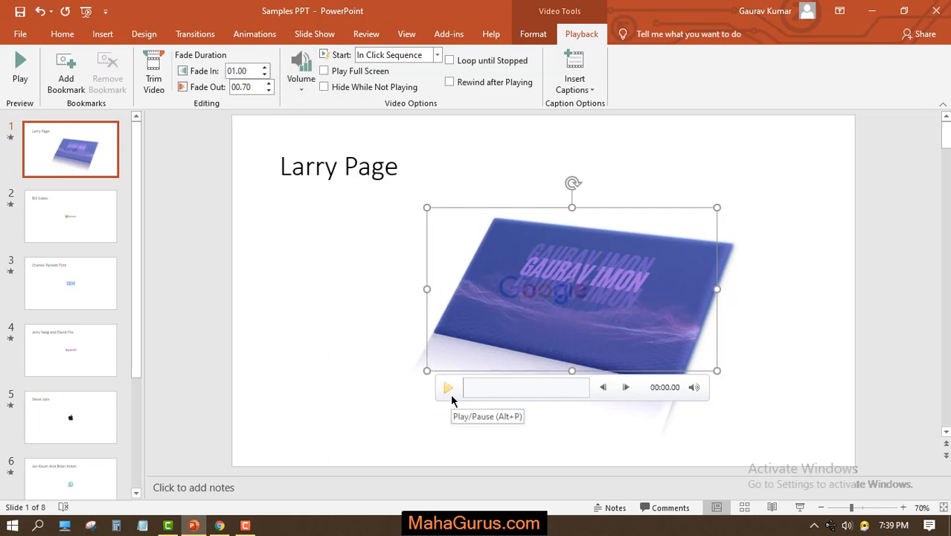
left_click(446, 387)
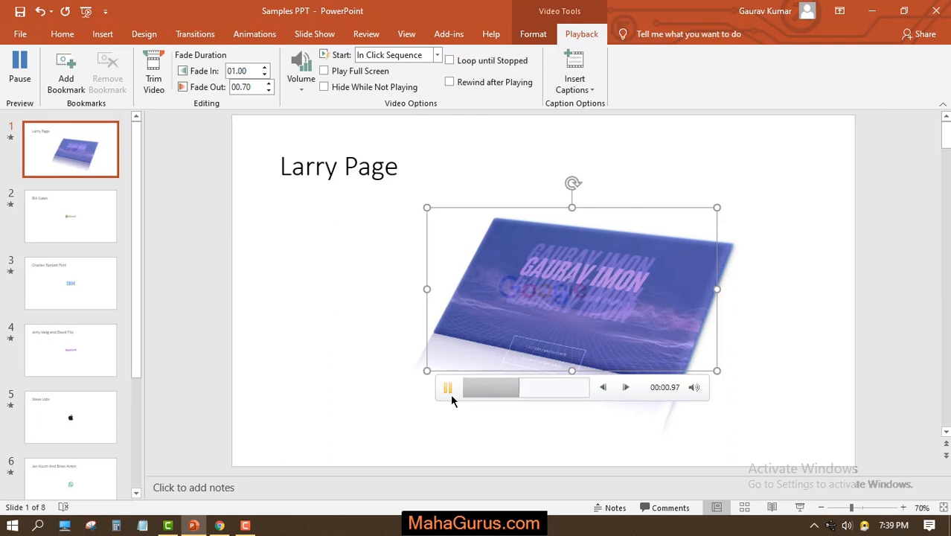
left_click(446, 386)
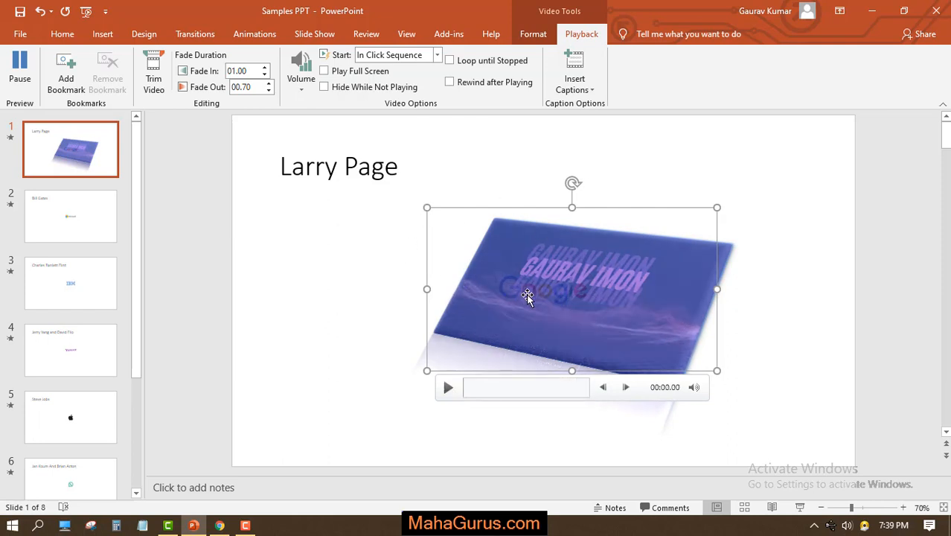
left_click(301, 71)
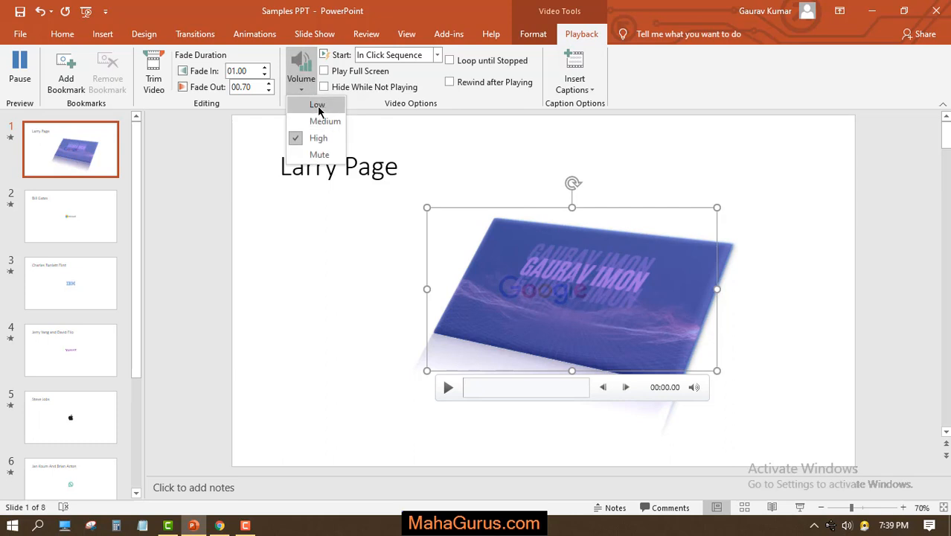
mouse_move(319, 153)
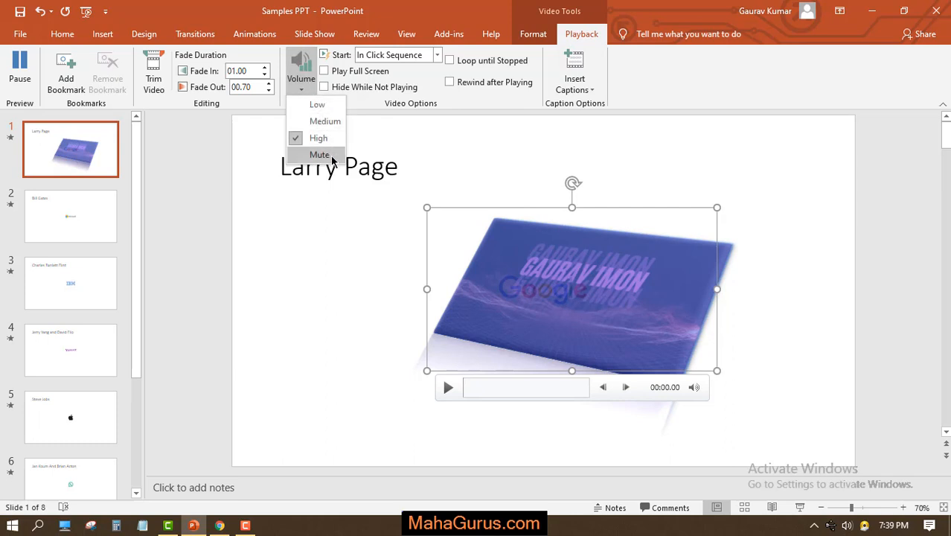
Step: Choose a volume level for the video from the Volume dropdown
left_click(318, 154)
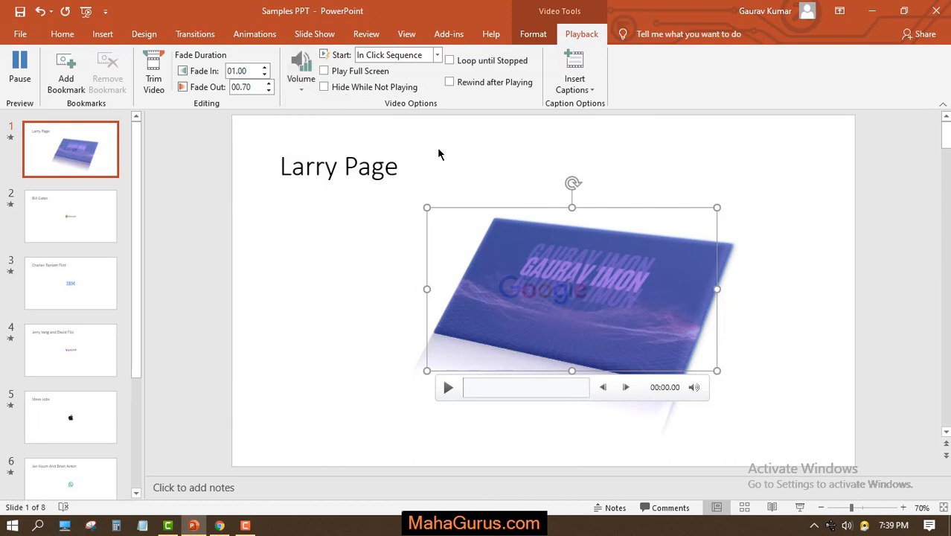
left_click(533, 33)
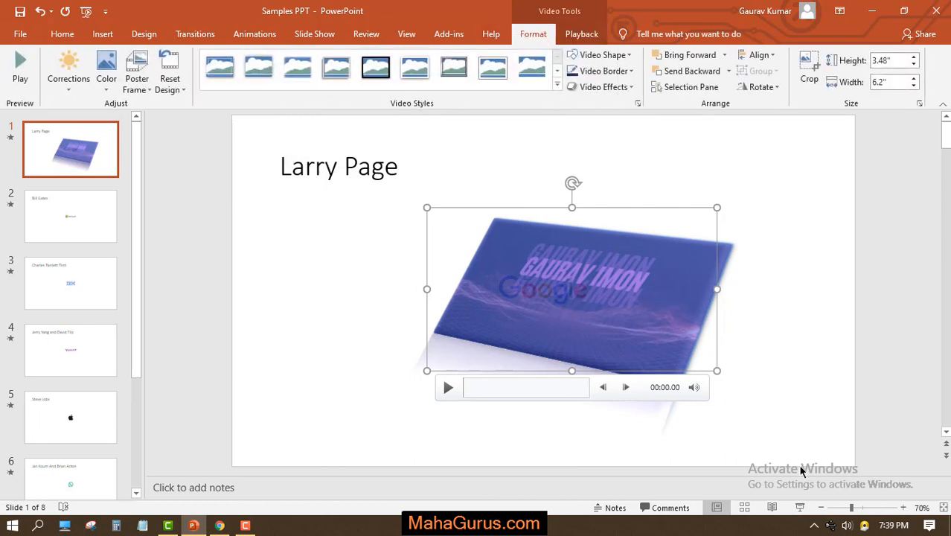